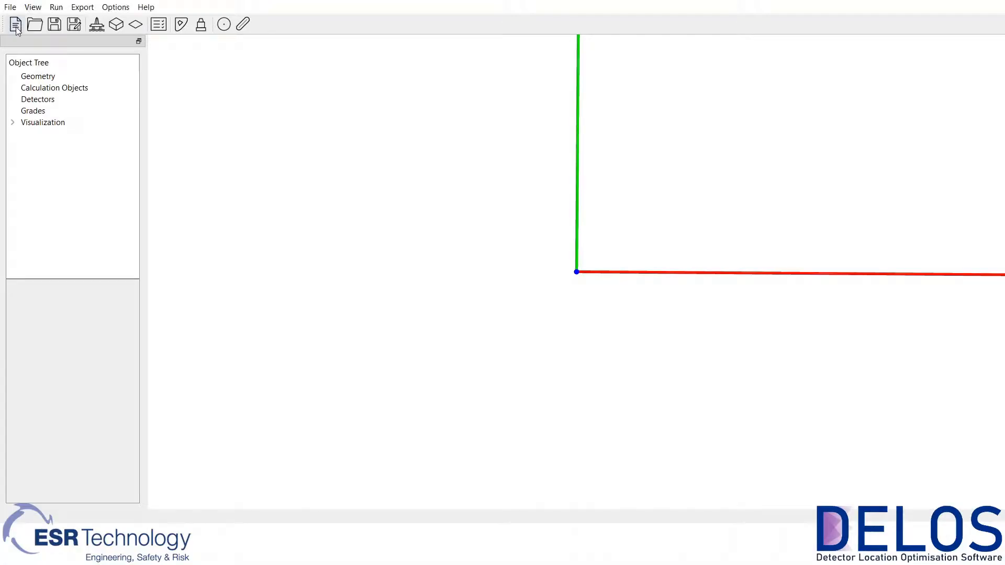
pyautogui.moveTo(34, 24)
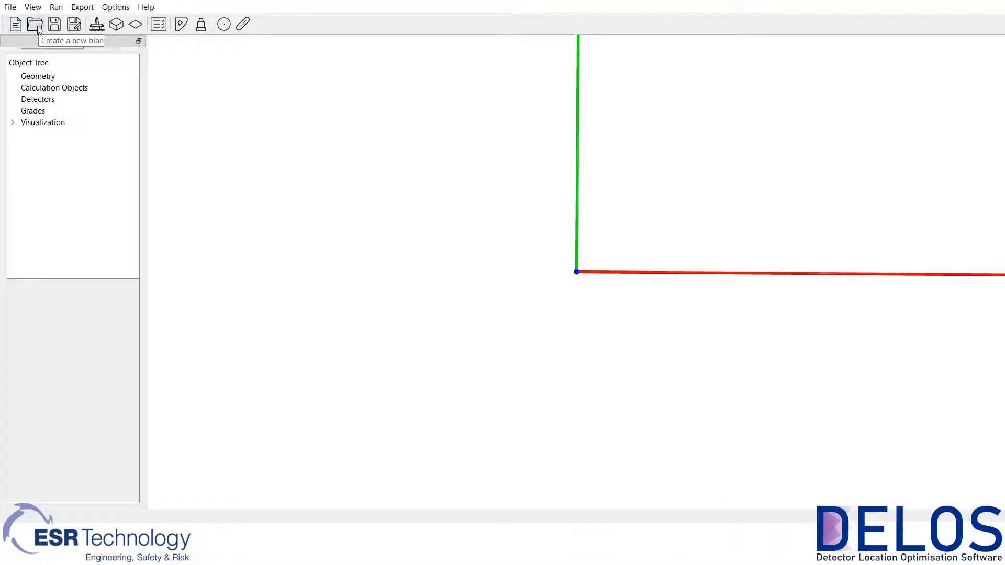
pyautogui.moveTo(74, 24)
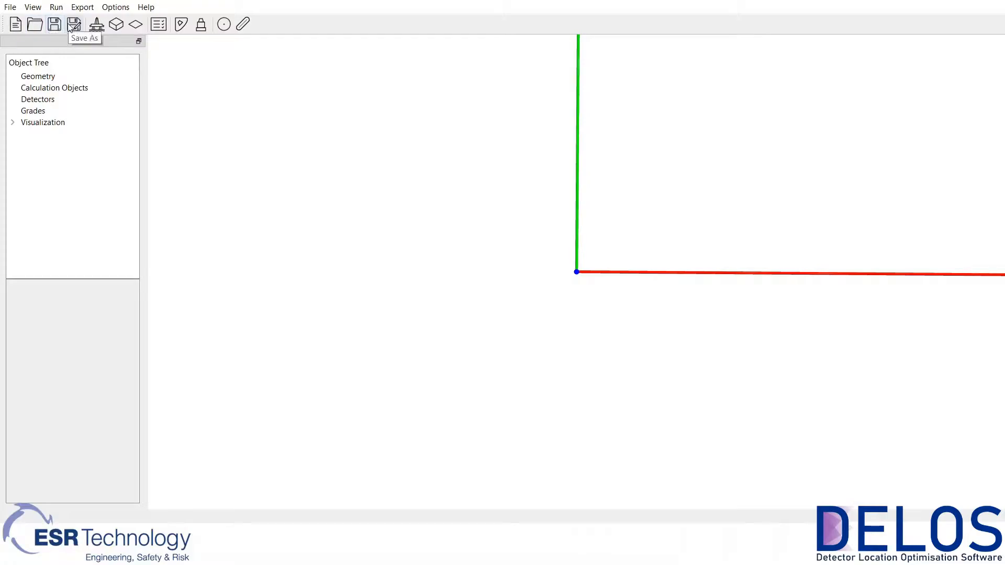
pyautogui.moveTo(96, 23)
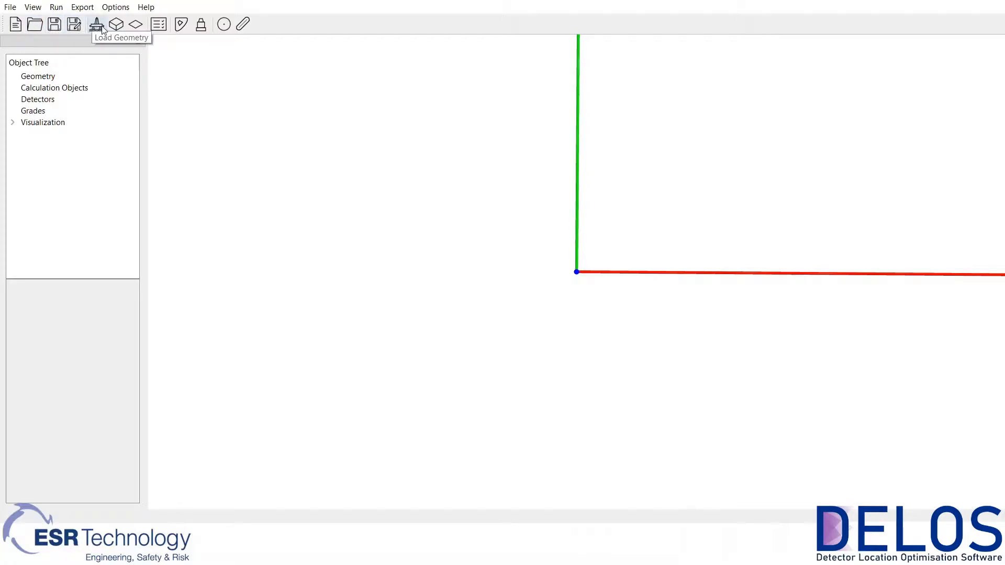
pyautogui.moveTo(136, 25)
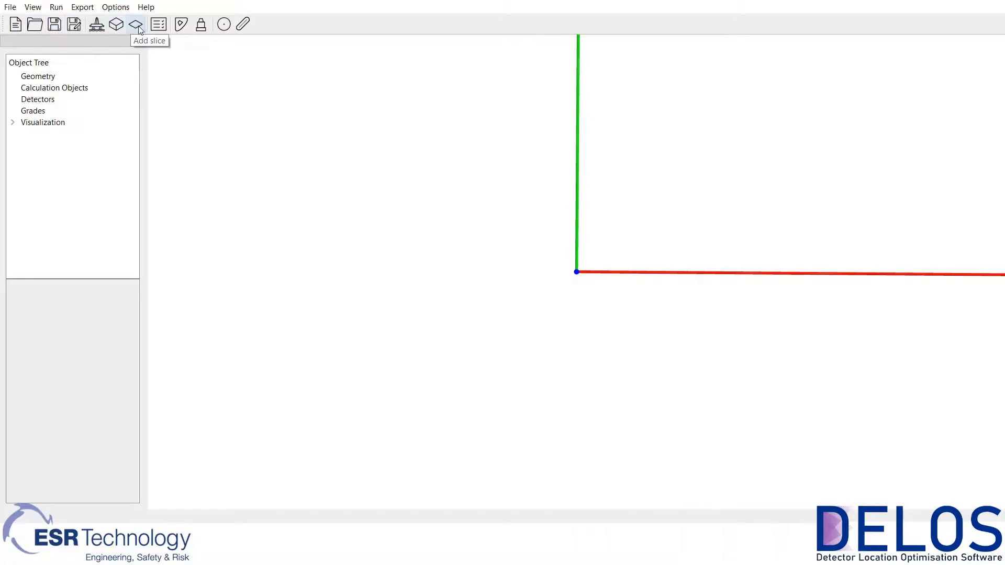
pyautogui.moveTo(182, 25)
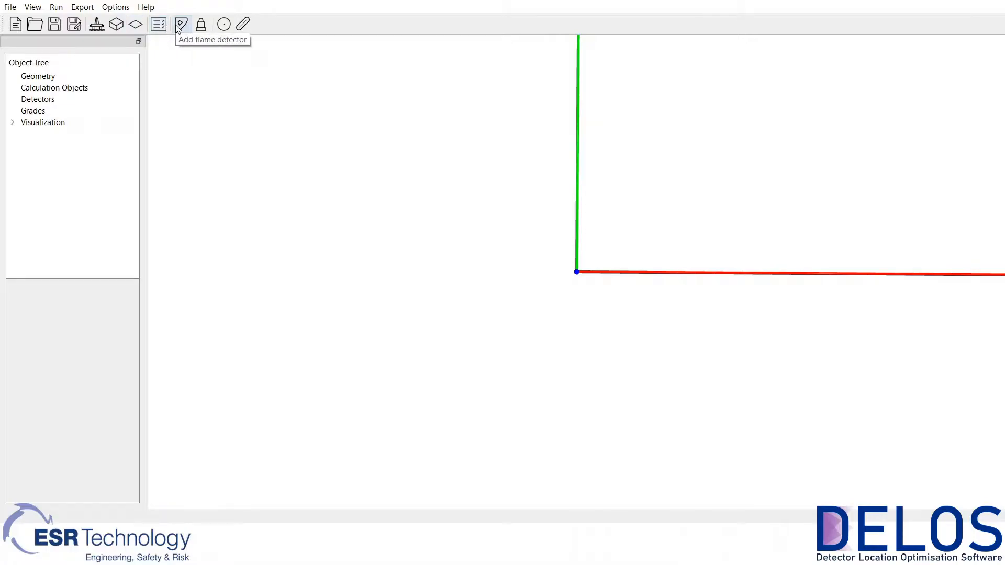
pyautogui.moveTo(224, 25)
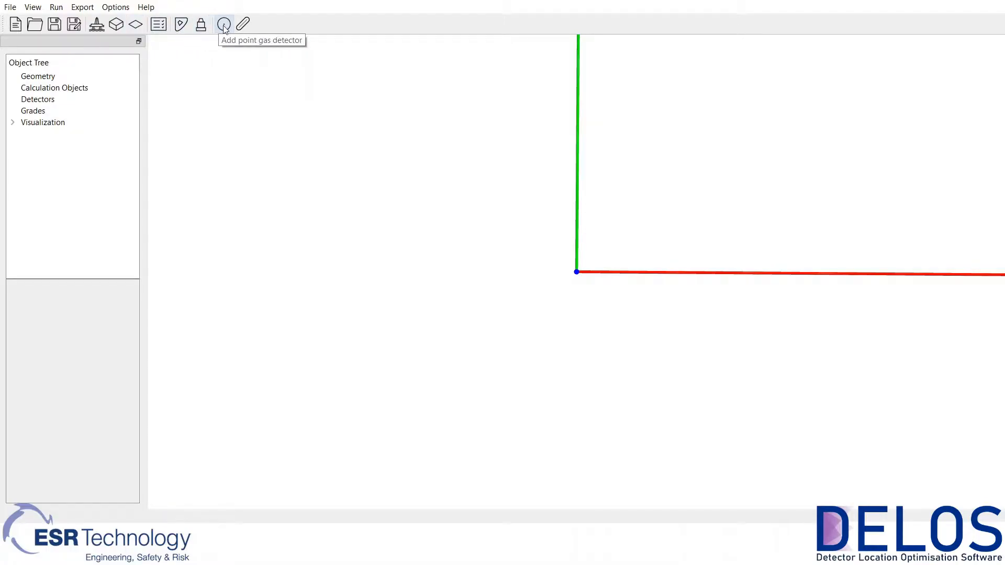
pyautogui.moveTo(10, 7)
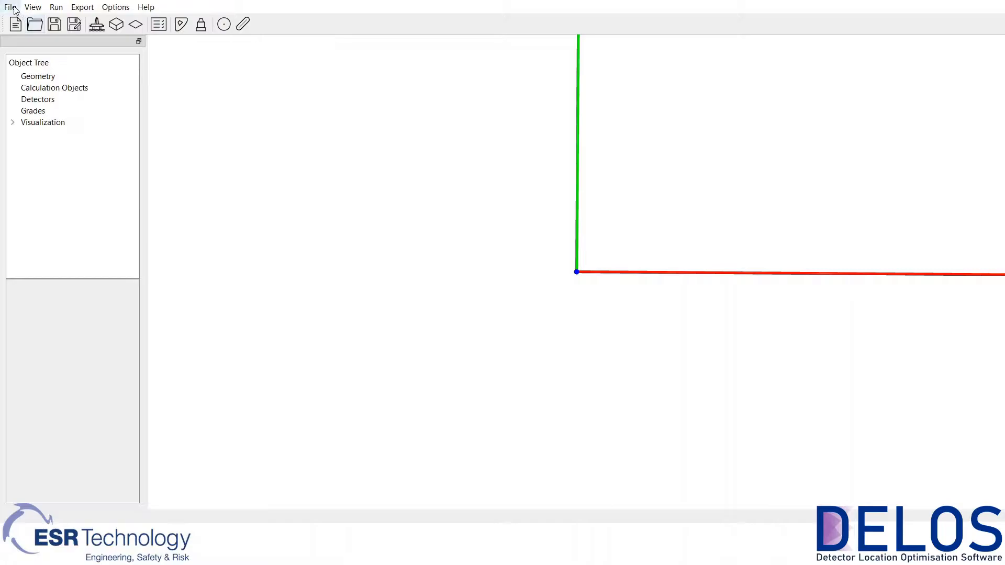
# Browse the calculation, 2D export and help menus.
pyautogui.click(56, 6)
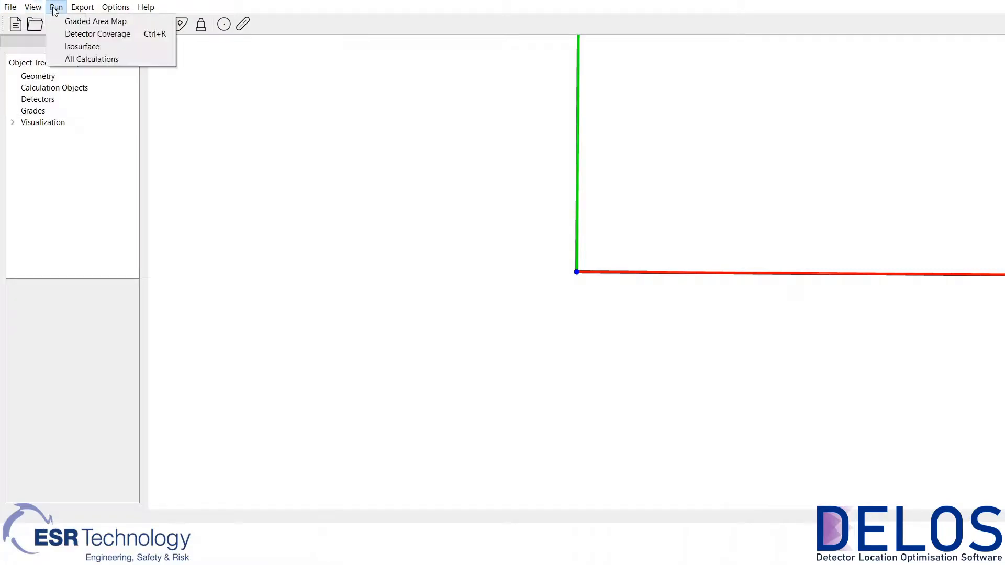
pyautogui.click(82, 7)
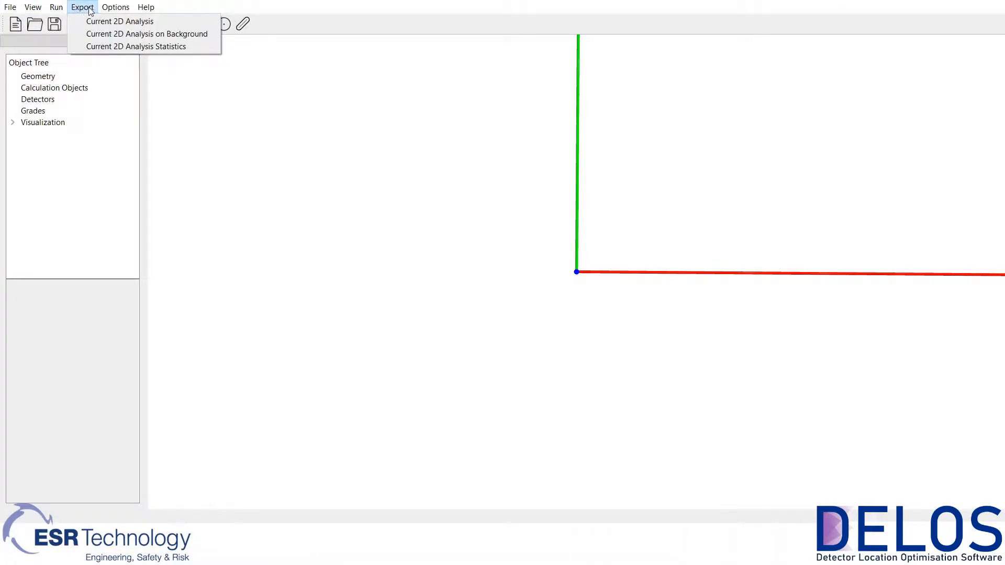
pyautogui.click(146, 7)
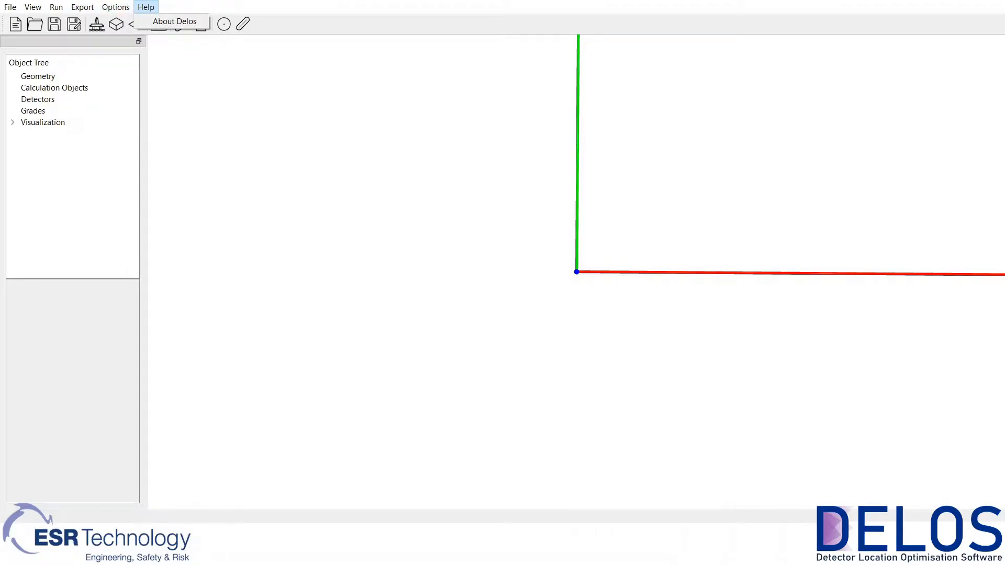
# Load the Small Demo Model.obj geometry into the scene.
pyautogui.click(10, 7)
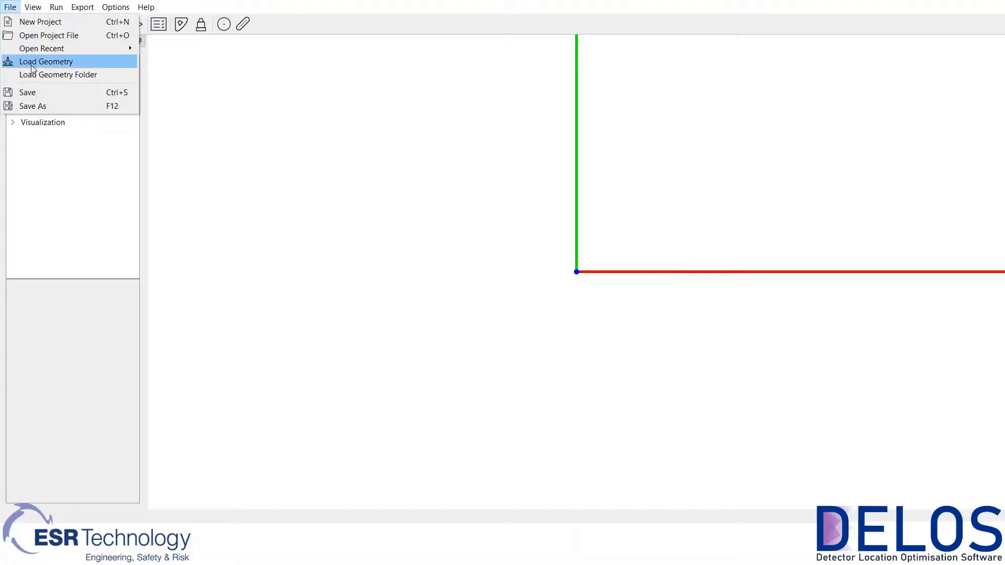
pyautogui.click(45, 61)
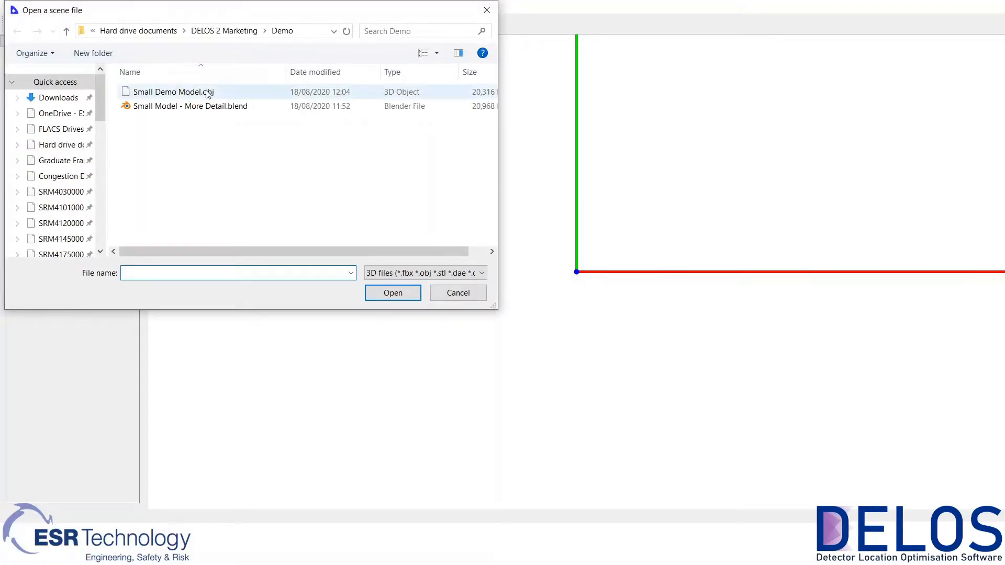
pyautogui.click(171, 92)
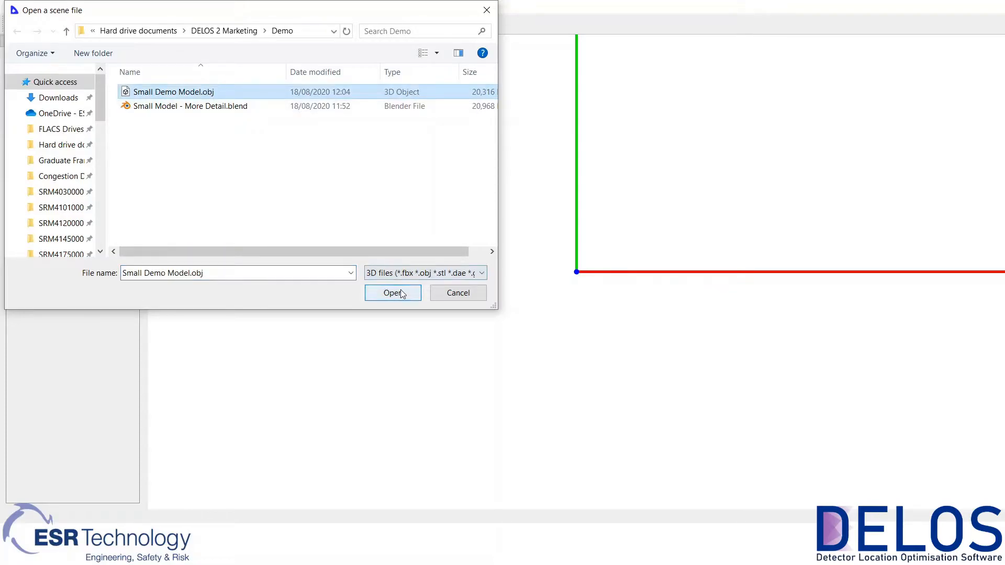
pyautogui.click(392, 293)
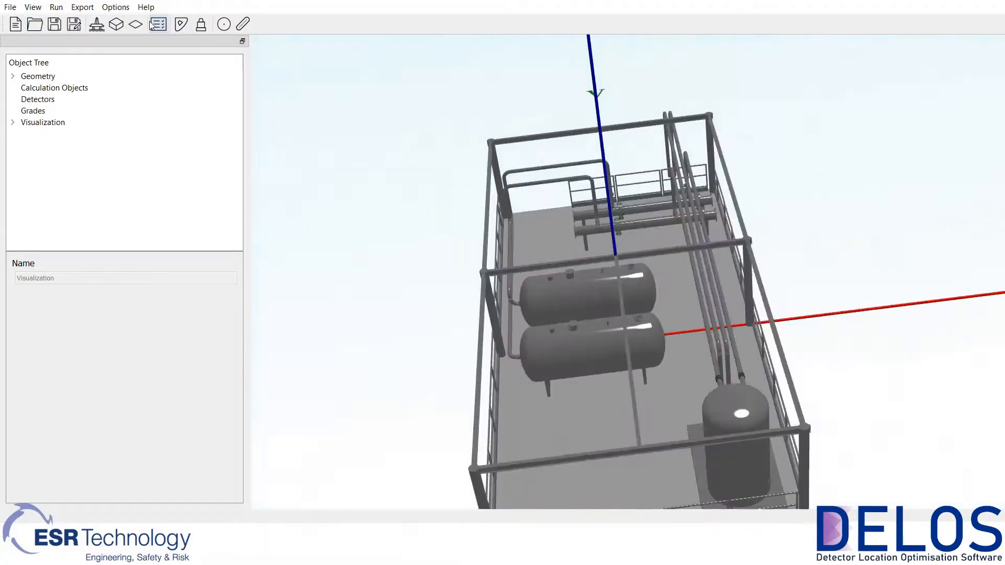
# Switch the camera to a side view preset showing vessels and railings in profile.
pyautogui.click(32, 7)
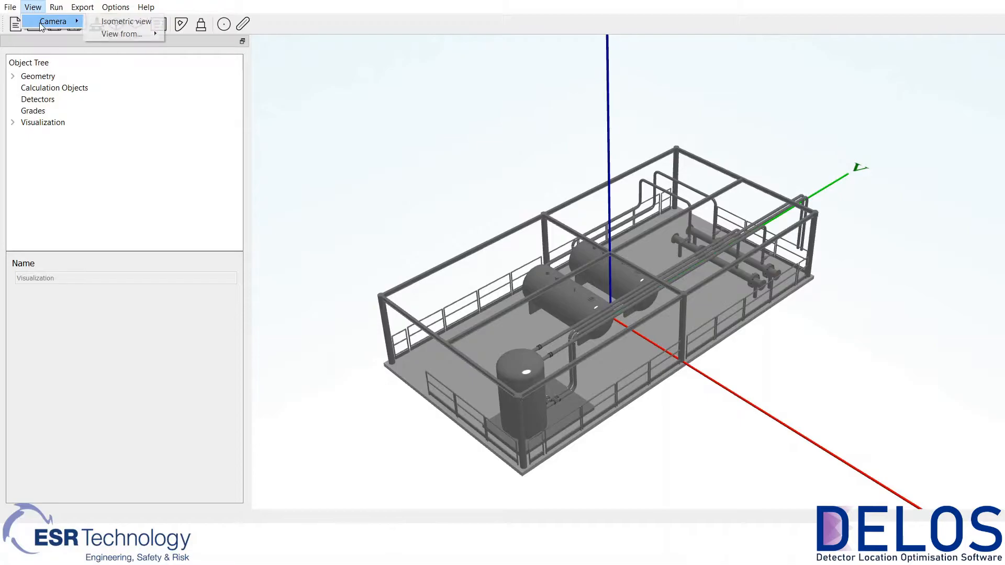
pyautogui.moveTo(122, 34)
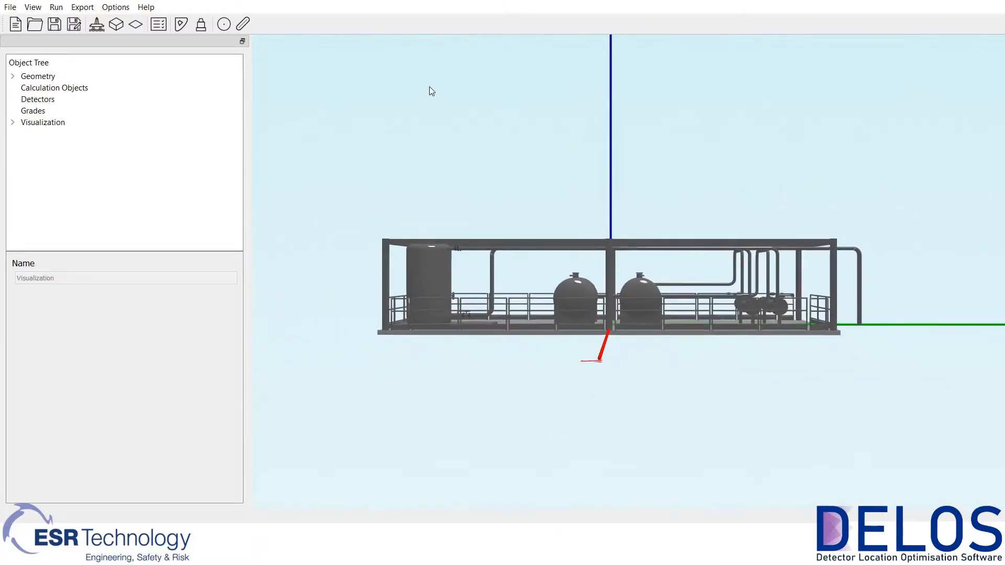
pyautogui.click(183, 25)
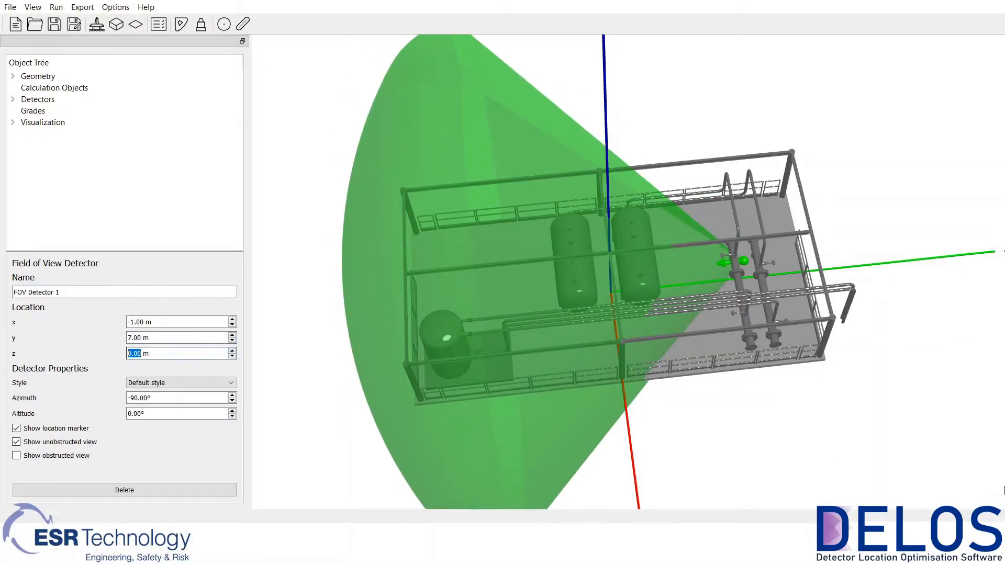
# Re-aim FOV Detector 1 to azimuth −101° and tilt it downward.
pyautogui.click(38, 100)
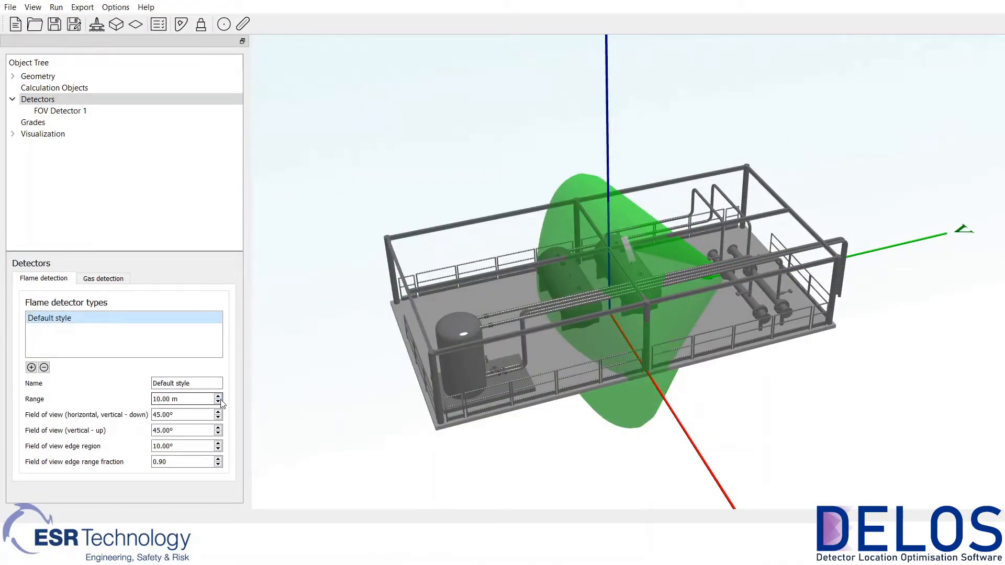
pyautogui.click(60, 111)
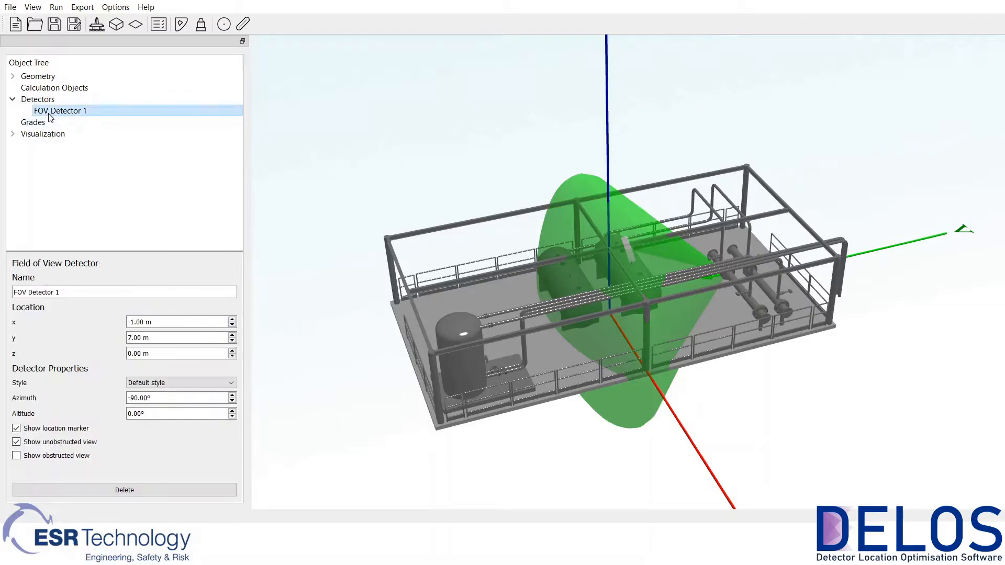
pyautogui.click(232, 394)
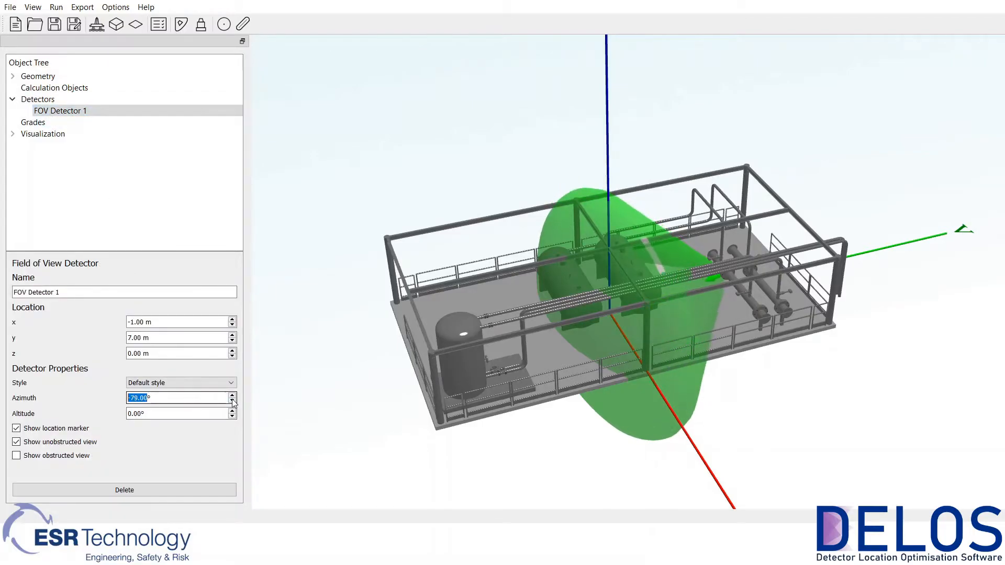
pyautogui.click(232, 400)
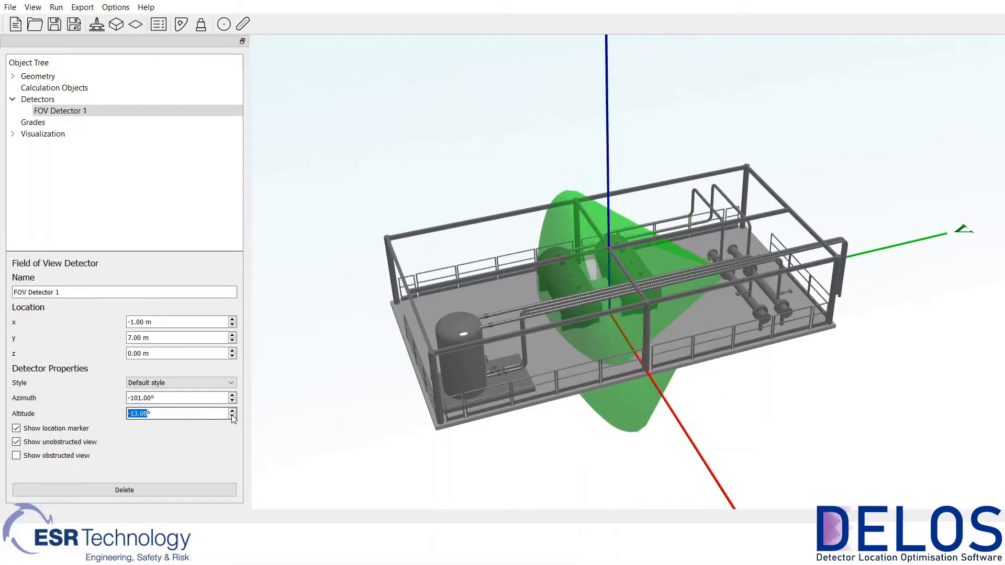
pyautogui.click(232, 410)
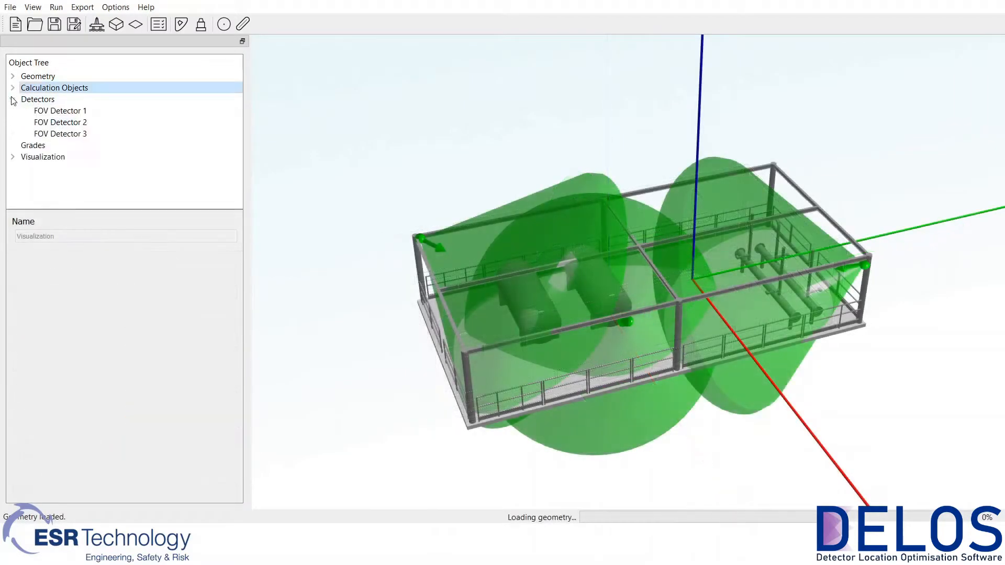
# Show obstructed detector cones instead of unobstructed ones, and shift FOV Detector 3 along x.
pyautogui.click(60, 111)
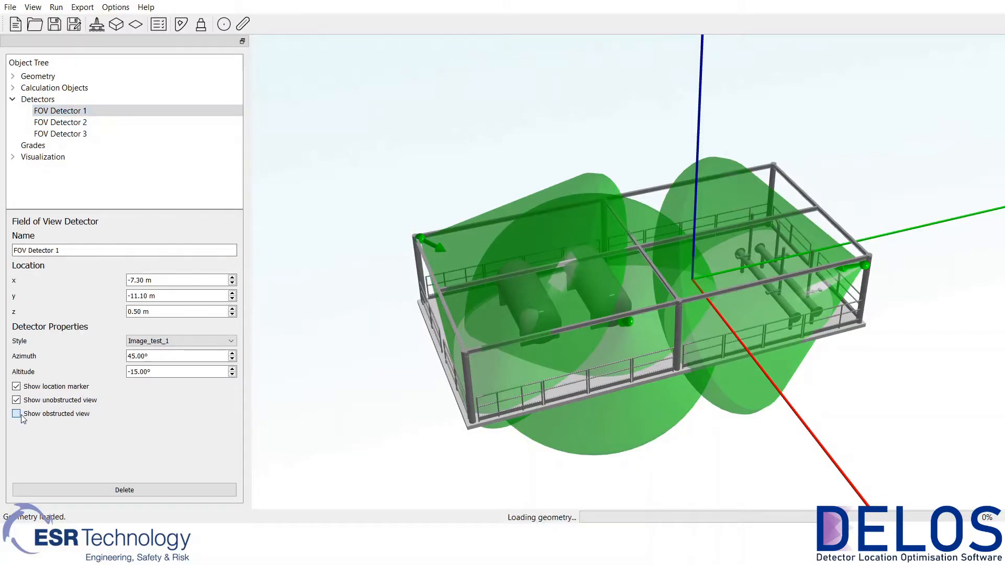
pyautogui.click(17, 414)
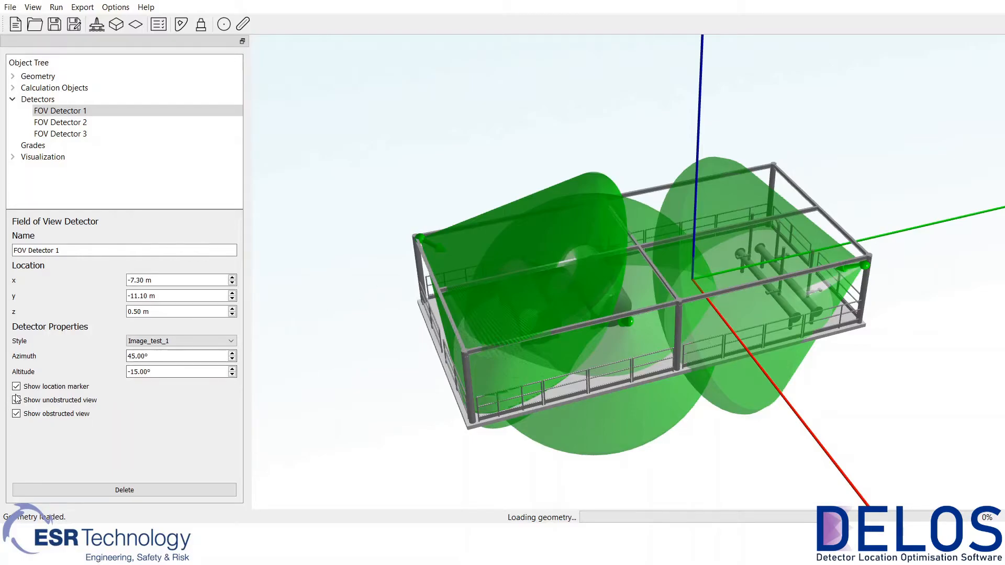
pyautogui.click(60, 133)
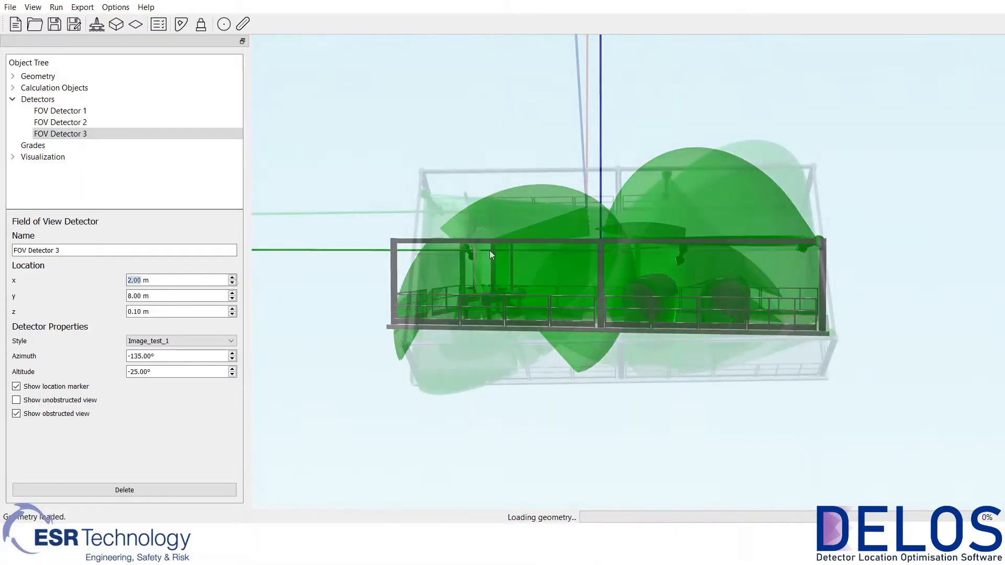
pyautogui.click(232, 283)
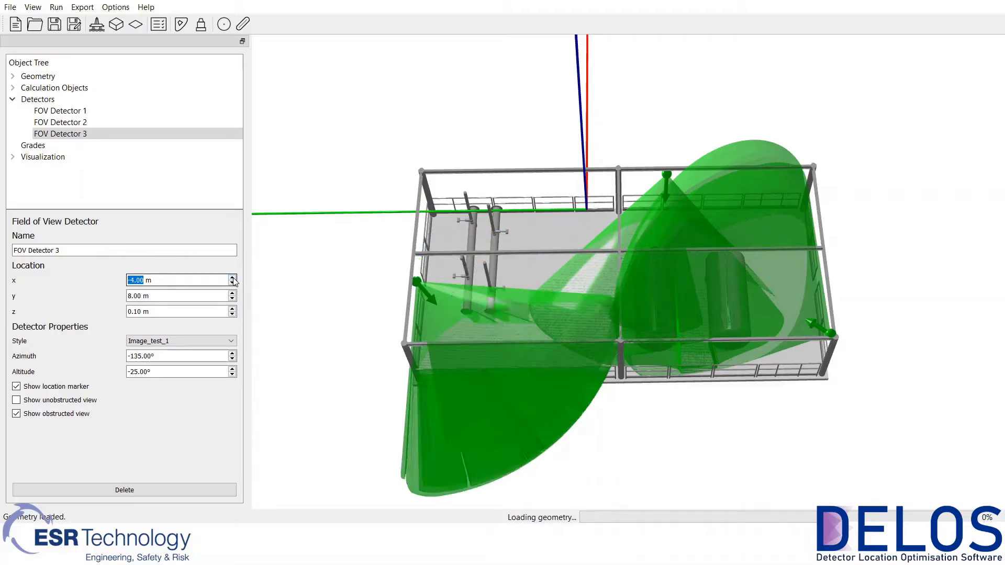
pyautogui.click(233, 277)
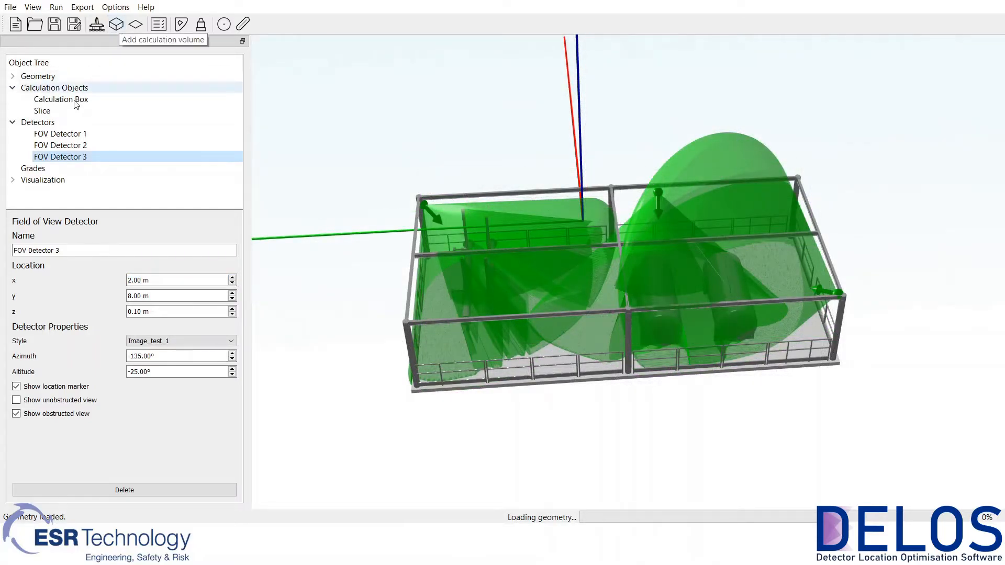
# Adjust the calculation box's x dimension.
pyautogui.click(60, 99)
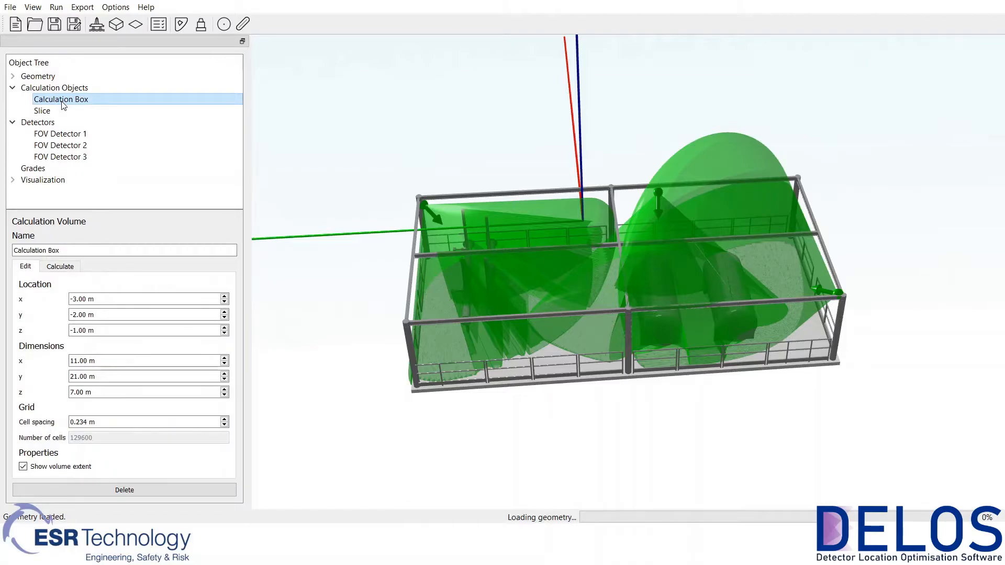
pyautogui.rightClick(60, 99)
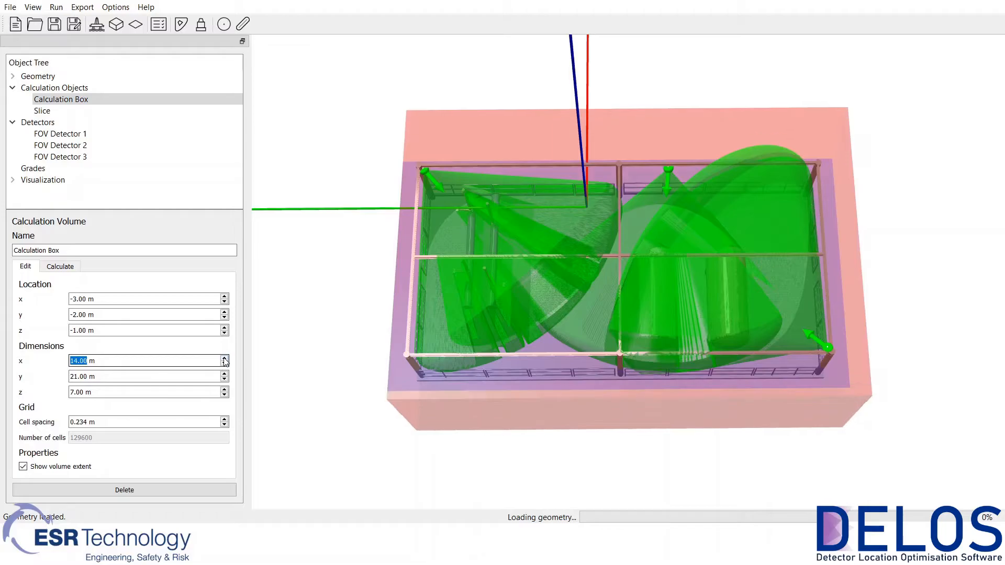
pyautogui.click(224, 363)
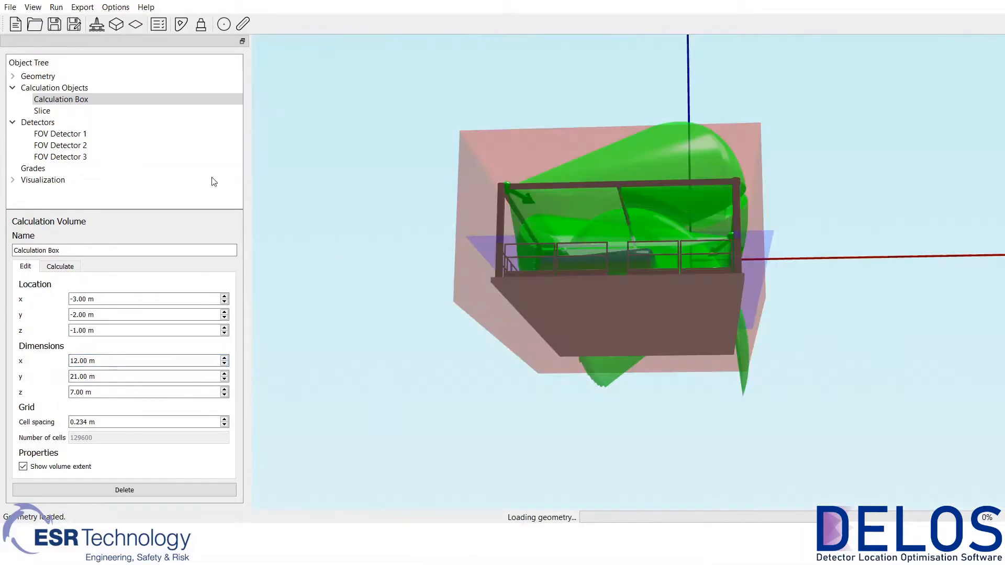
# Set the slice analysis to Composite slice, check Export options, and add graded area Area_1.
pyautogui.click(42, 110)
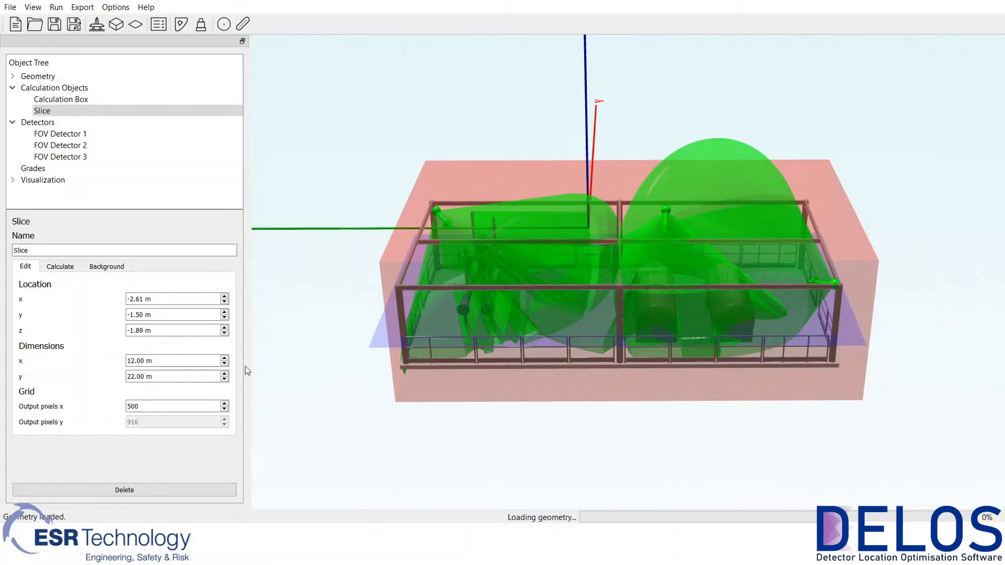
pyautogui.click(59, 266)
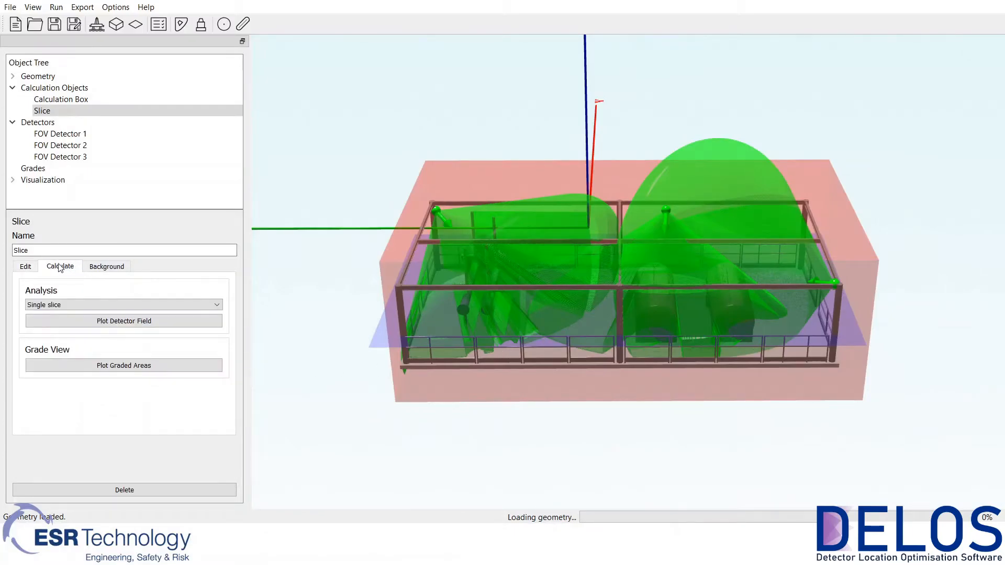
pyautogui.click(123, 305)
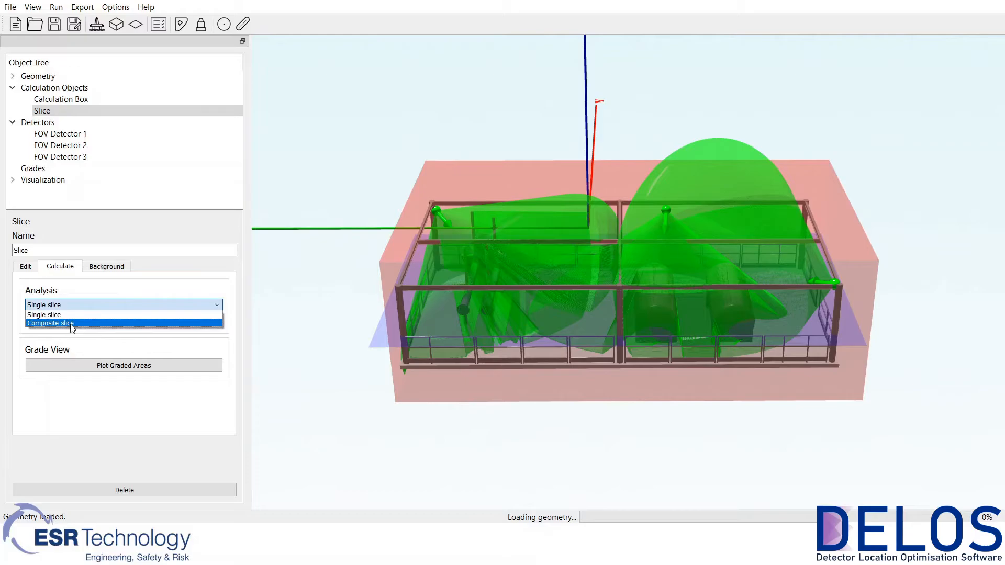
pyautogui.click(50, 323)
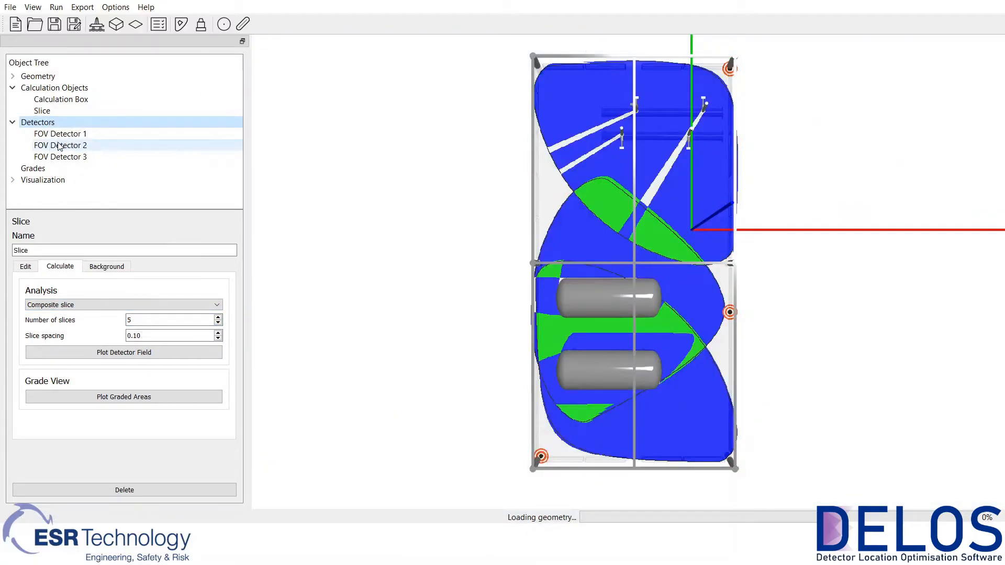
pyautogui.click(82, 7)
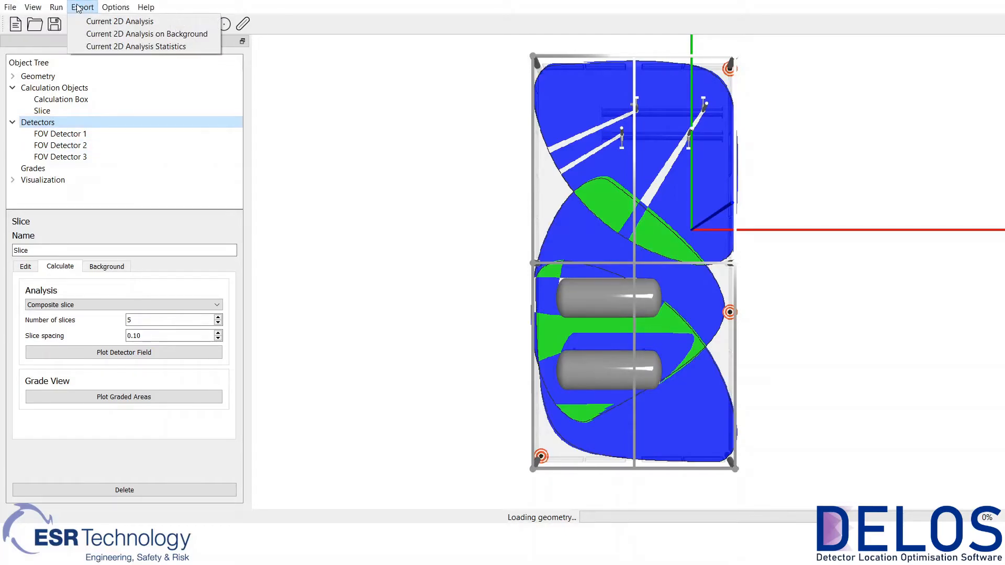
pyautogui.moveTo(119, 21)
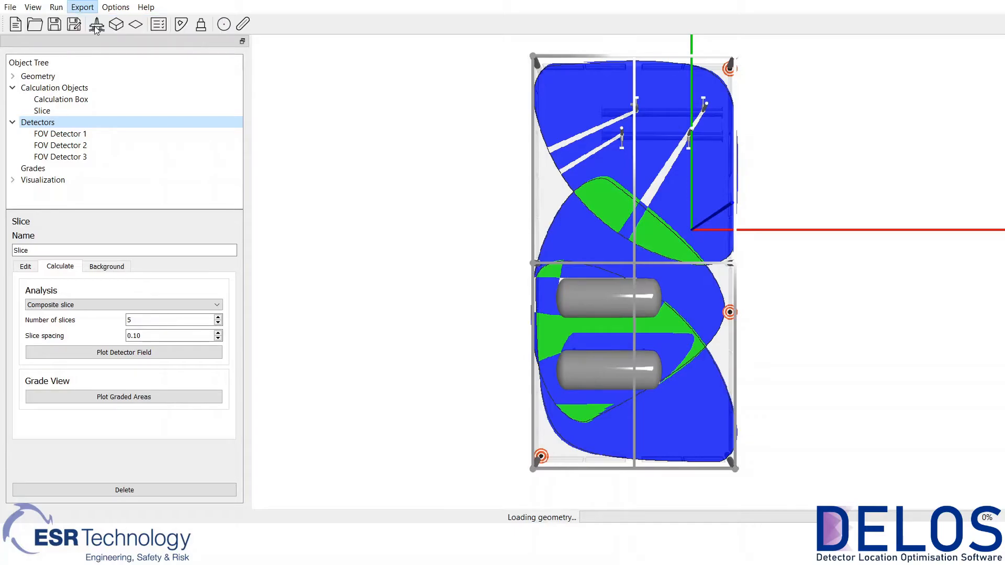
pyautogui.click(95, 24)
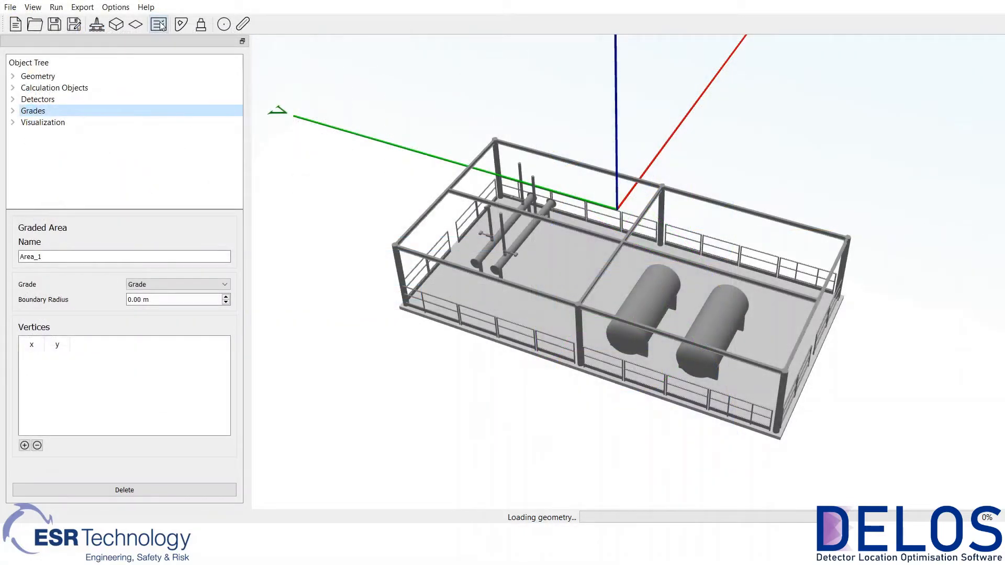
# Give Area_1 grade A and a 1.00 m boundary around the two vessels.
pyautogui.click(32, 110)
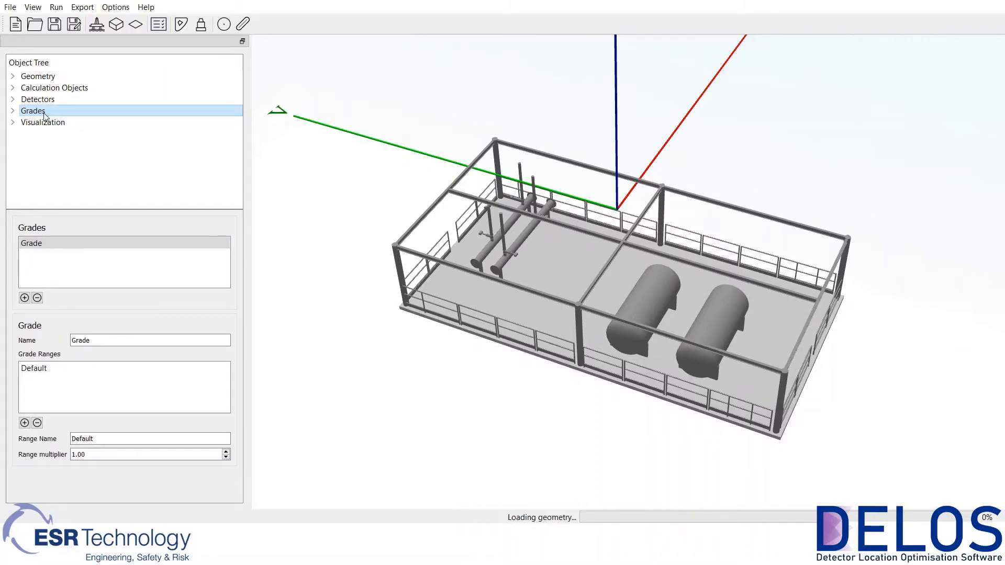
pyautogui.click(24, 297)
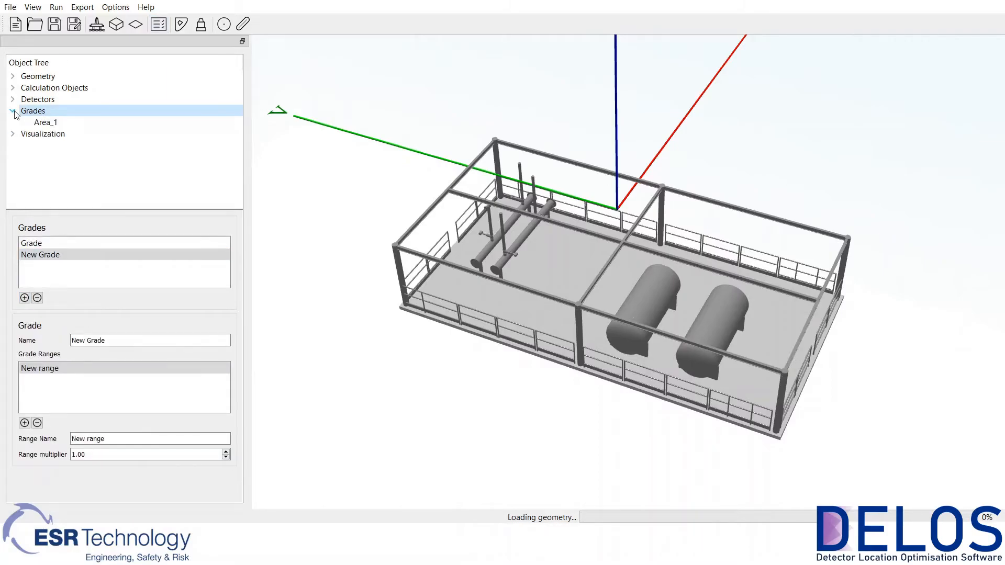
pyautogui.click(45, 122)
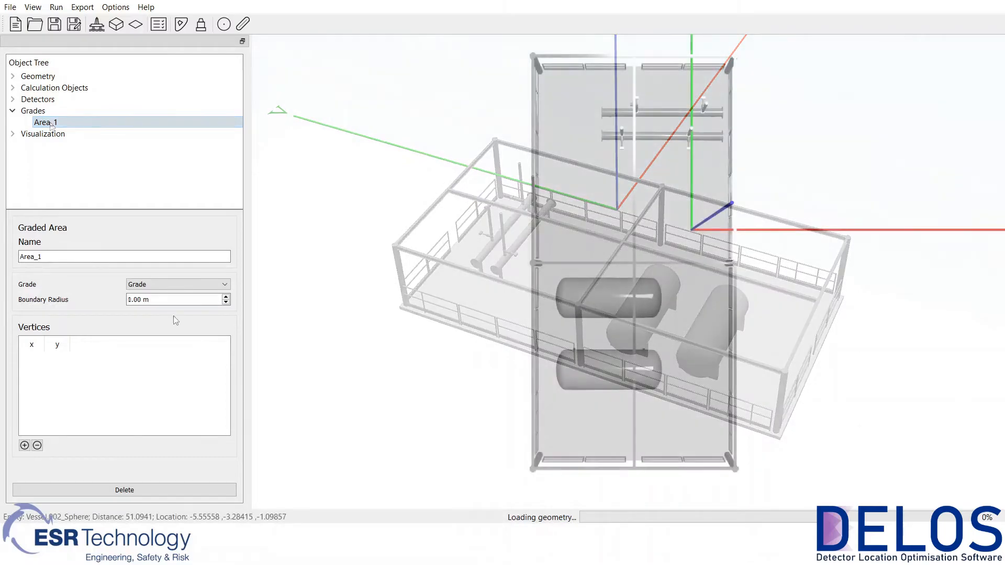
pyautogui.click(25, 445)
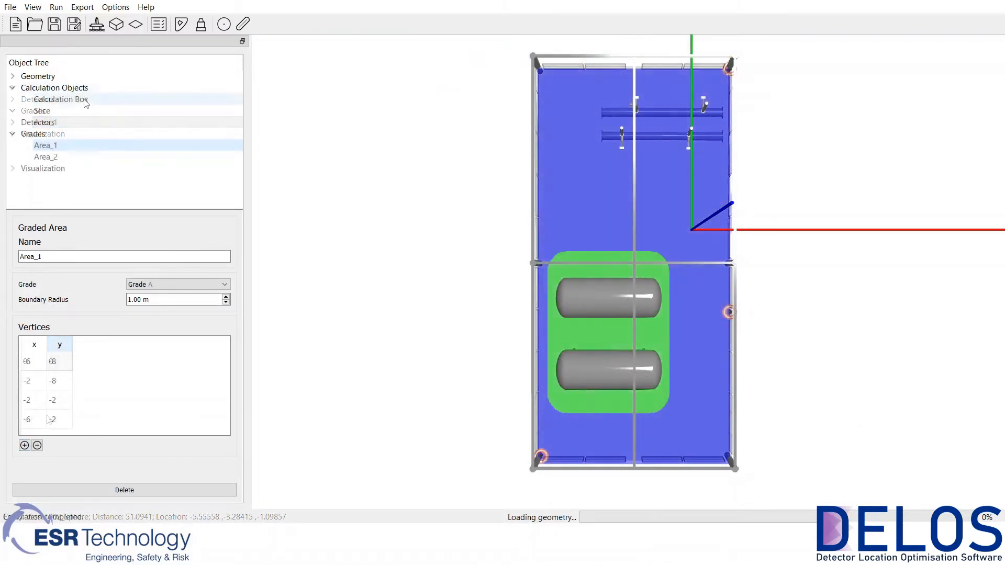
# Plot the composite detector field on the slice.
pyautogui.click(42, 110)
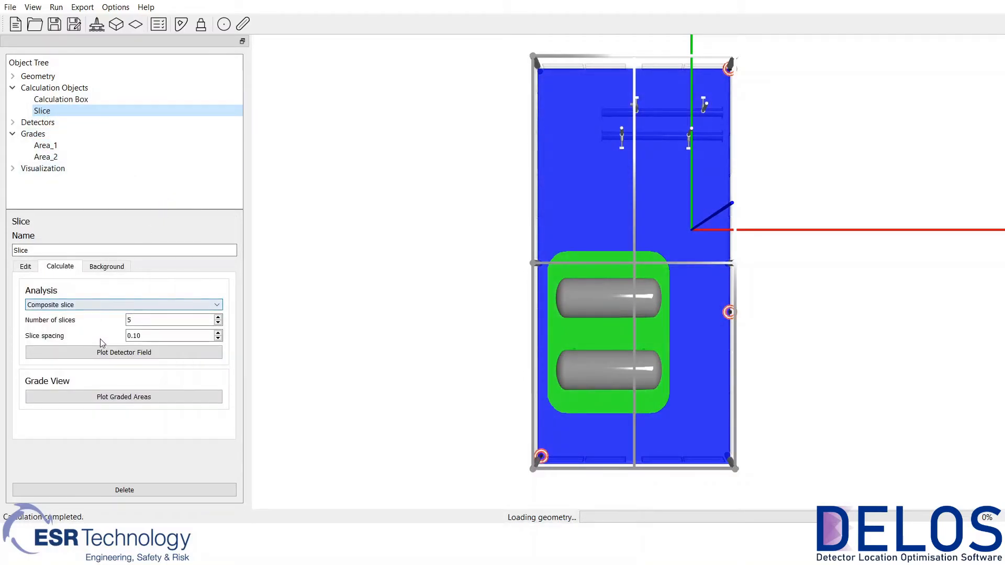
pyautogui.click(124, 351)
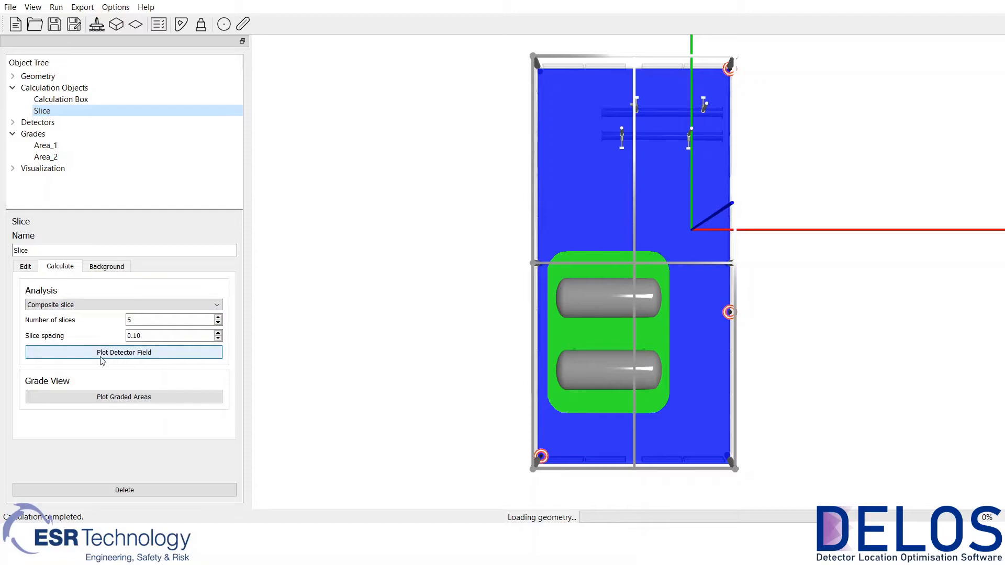
pyautogui.click(123, 351)
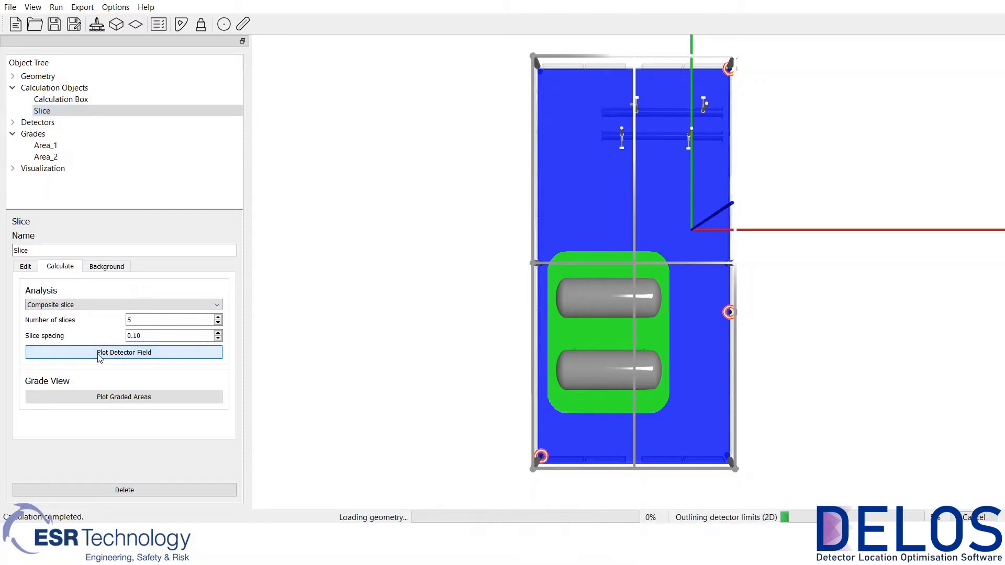
pyautogui.click(123, 352)
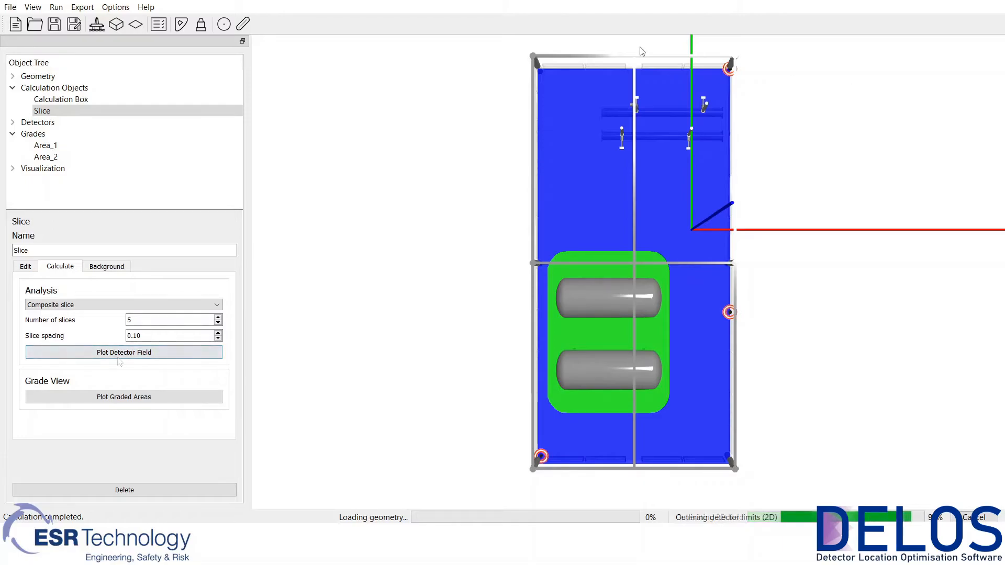
# Open another saved .delos project with graded areas and a coverage slice.
pyautogui.click(10, 6)
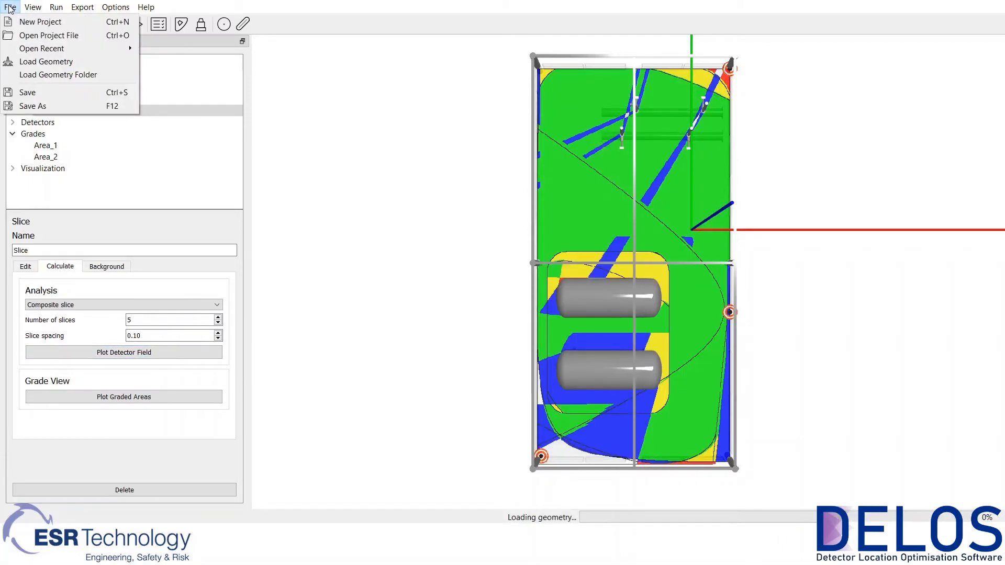
pyautogui.click(9, 7)
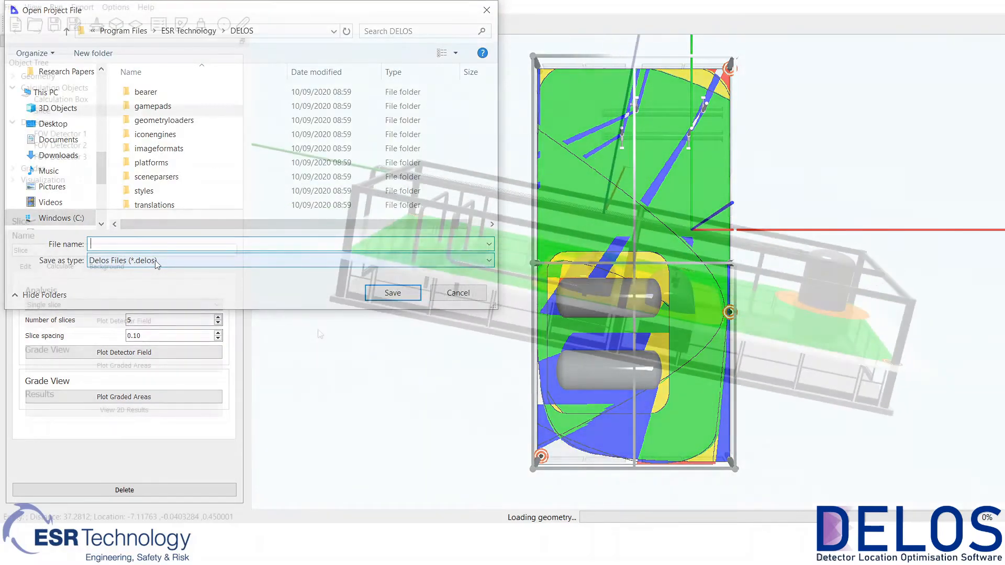
pyautogui.click(459, 292)
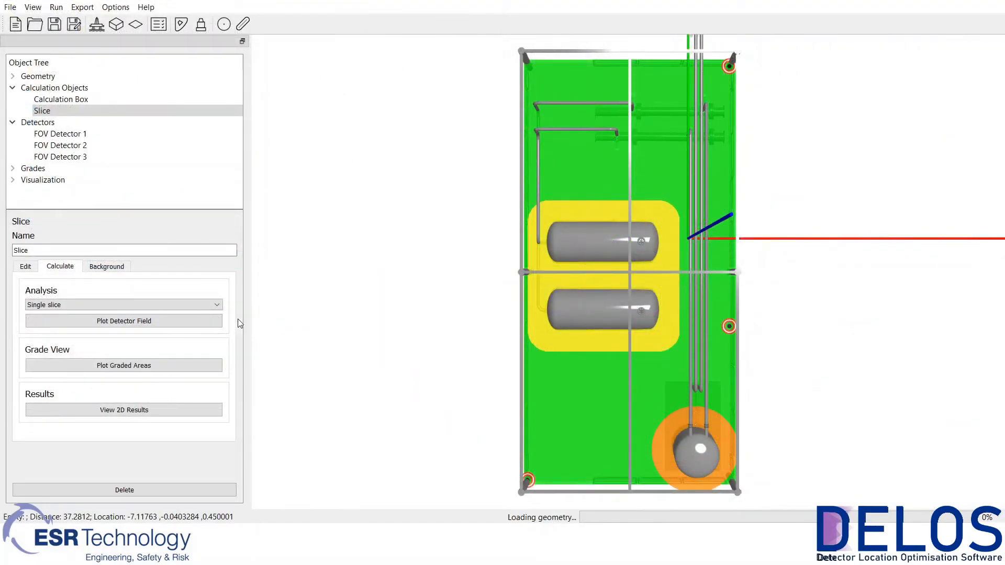
# Plot the single-slice detector field and view its 2D coverage image.
pyautogui.click(123, 320)
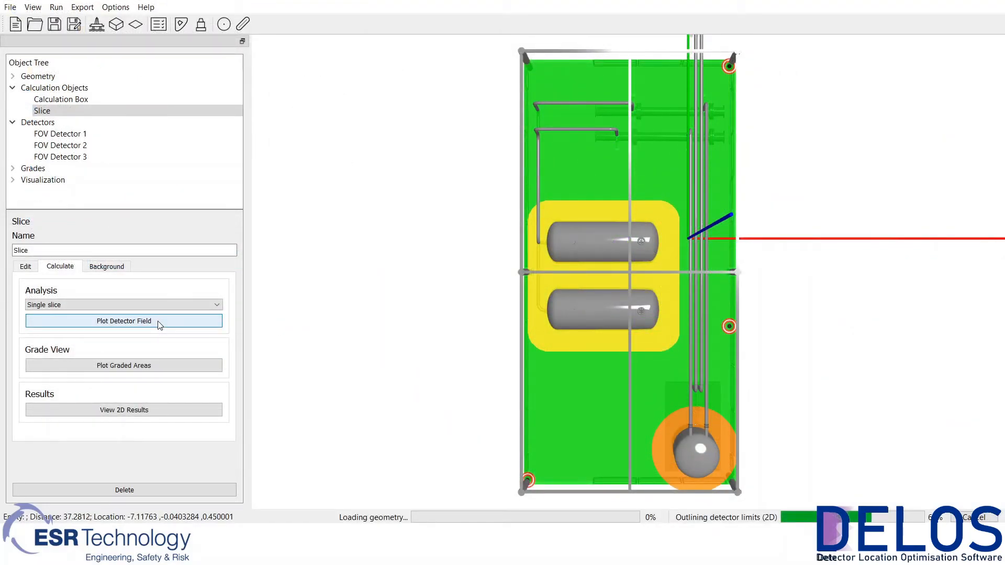
pyautogui.click(124, 320)
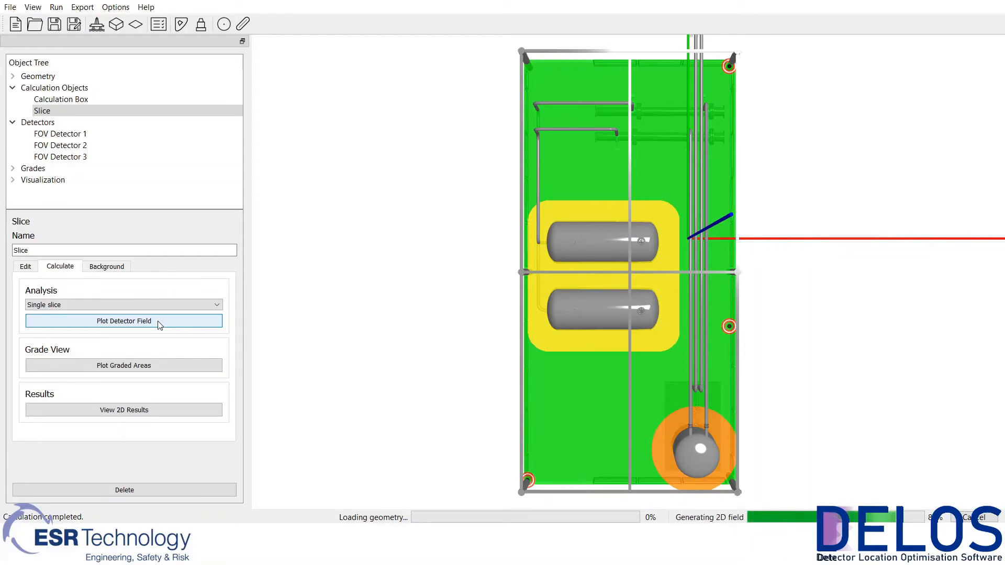
pyautogui.click(123, 320)
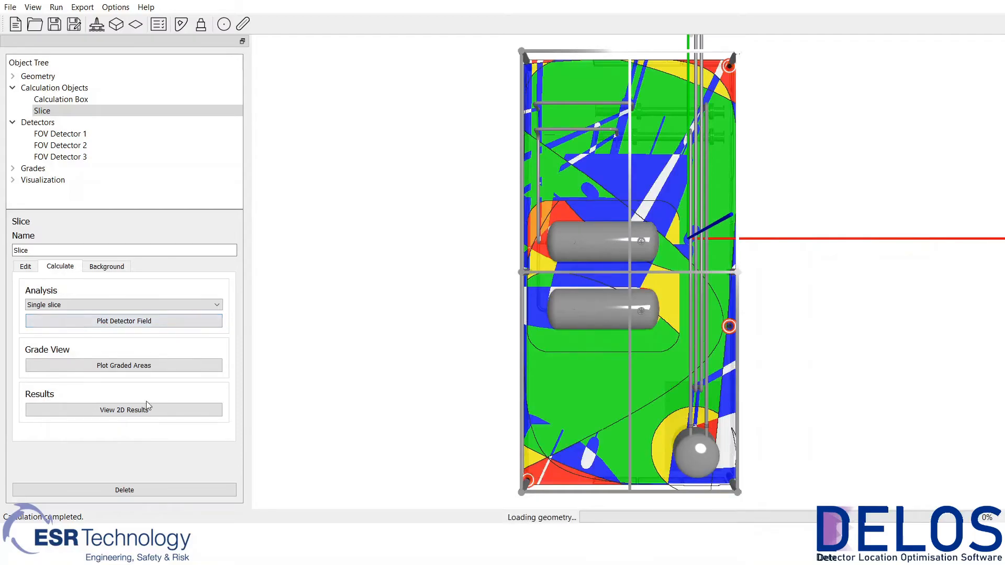
pyautogui.click(123, 409)
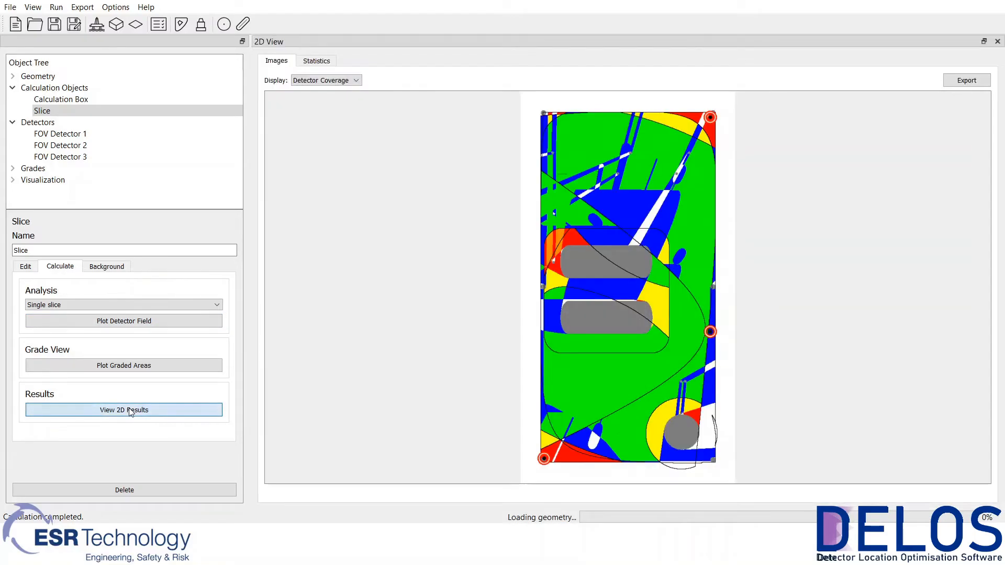
# Show the Statistics tab and scroll through the Area_1–Area_3 coverage tables.
pyautogui.click(315, 60)
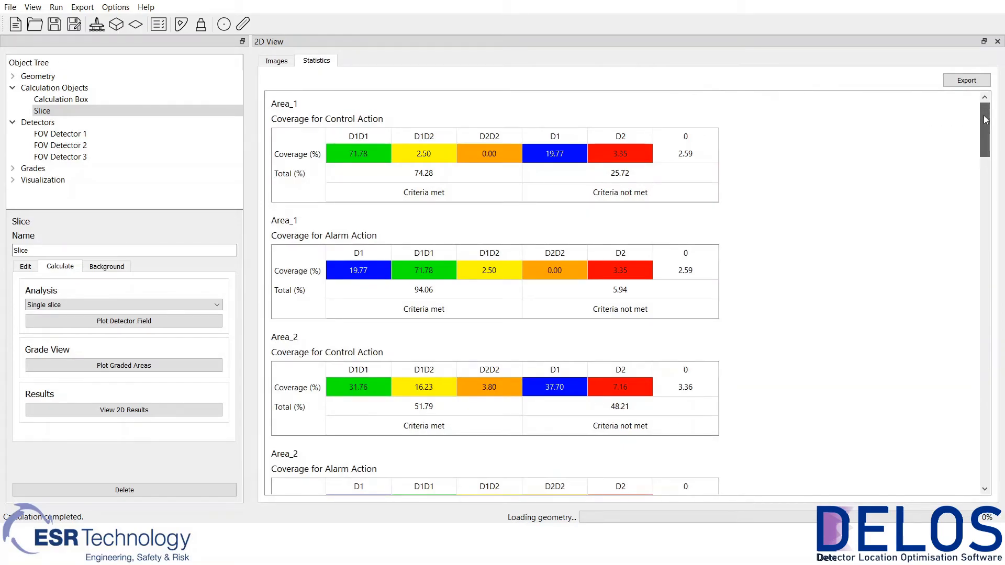
pyautogui.scroll(-3)
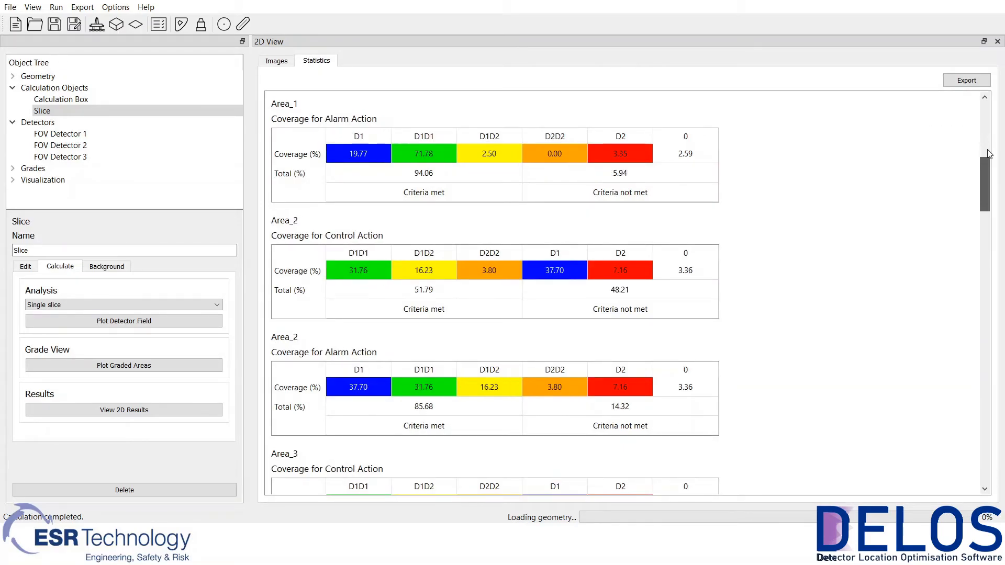
pyautogui.scroll(-3)
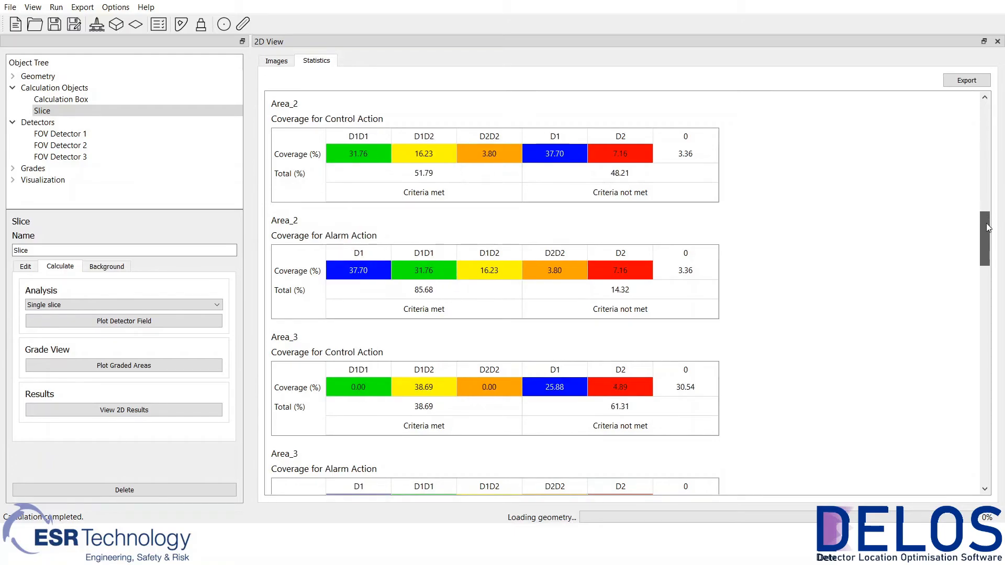
pyautogui.scroll(-3)
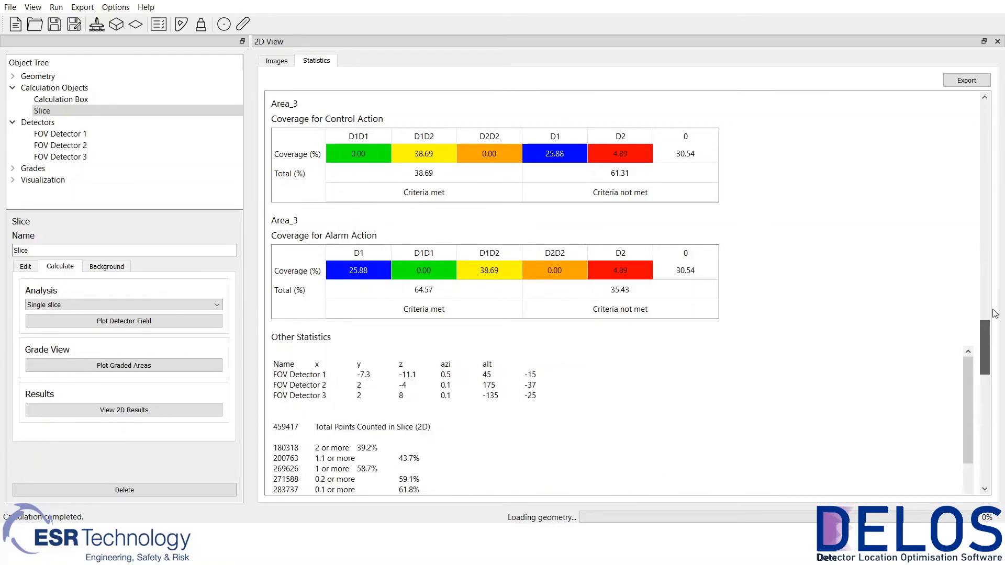
pyautogui.scroll(-3)
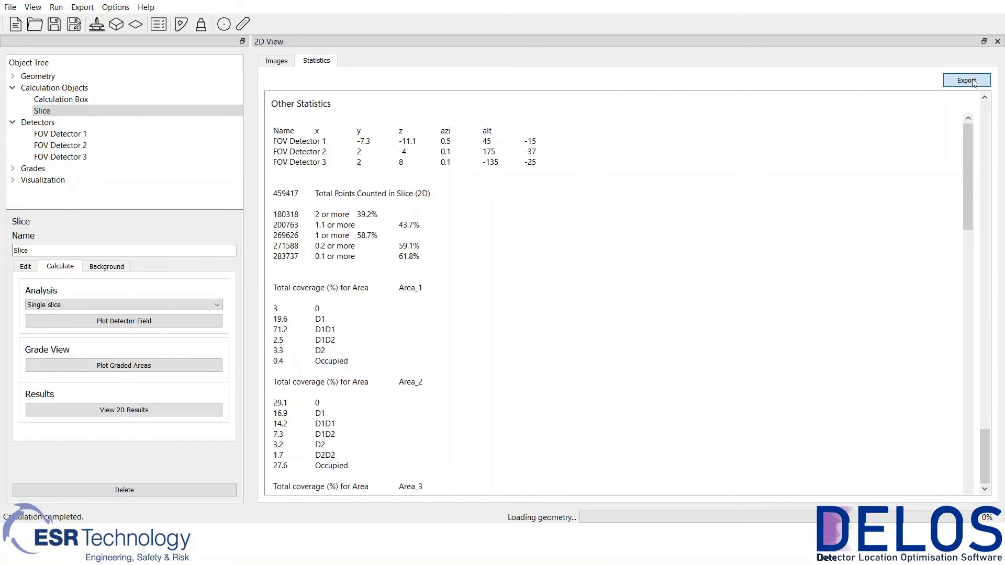
# Start exporting the statistics to statistics.txt, then cancel the save dialog.
pyautogui.click(966, 80)
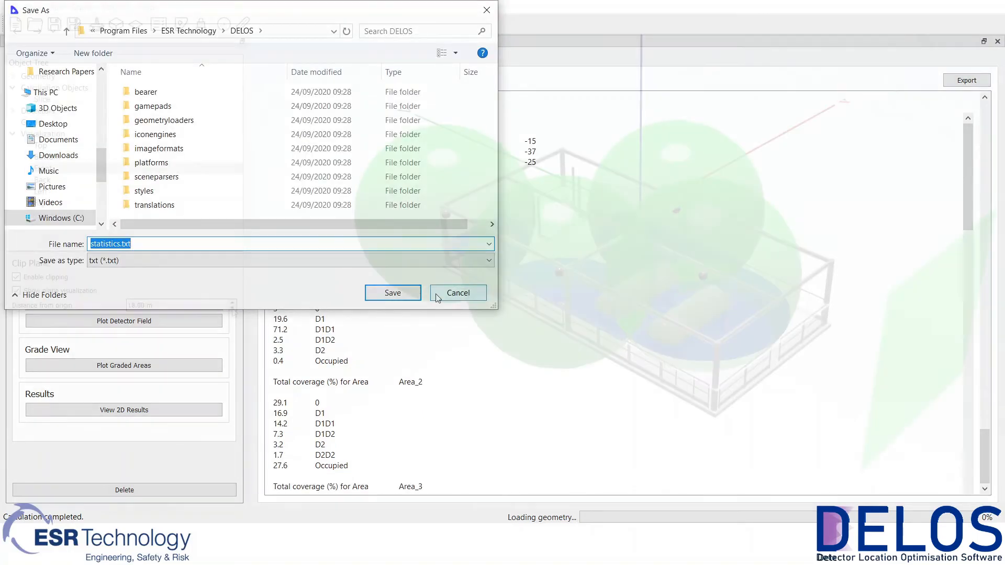
pyautogui.click(458, 292)
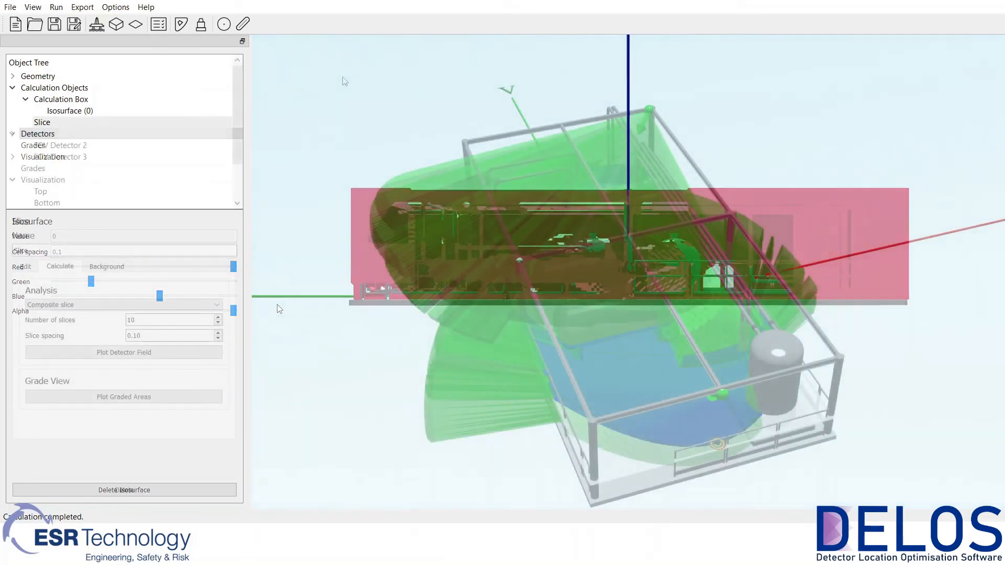
# Switch to the top view and bring up the View/Hide menu for Detectors.
pyautogui.click(42, 122)
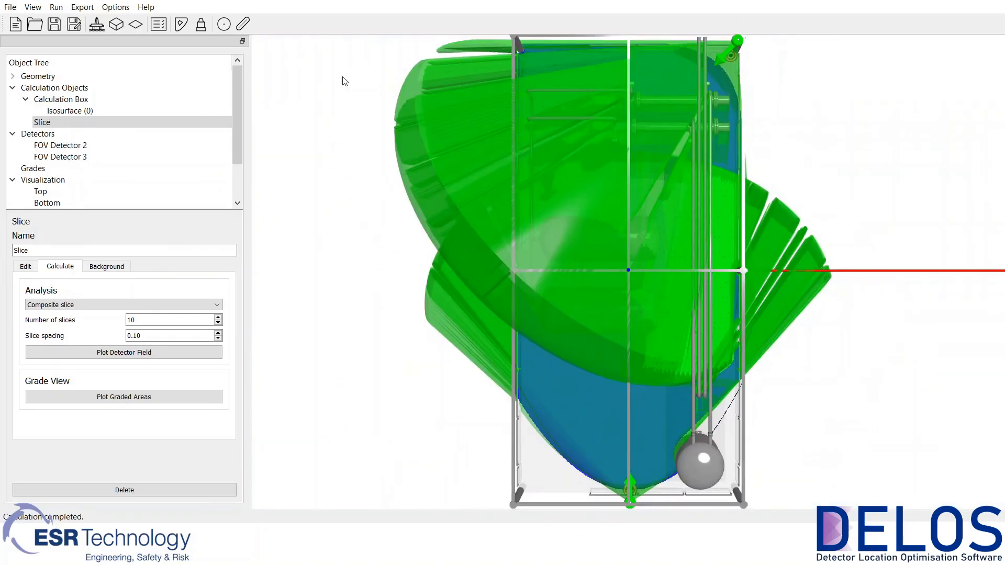
pyautogui.moveTo(262, 102)
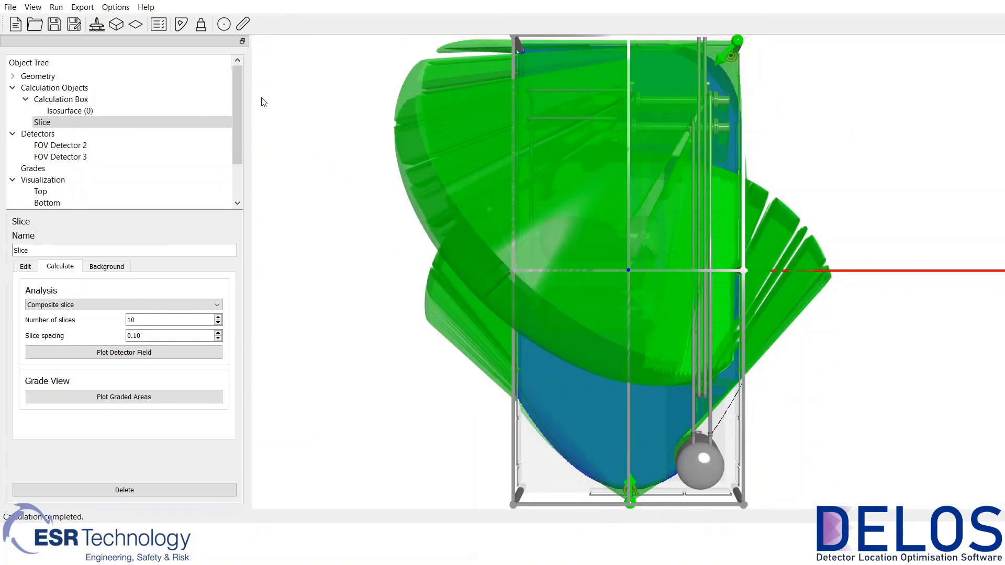
pyautogui.rightClick(38, 133)
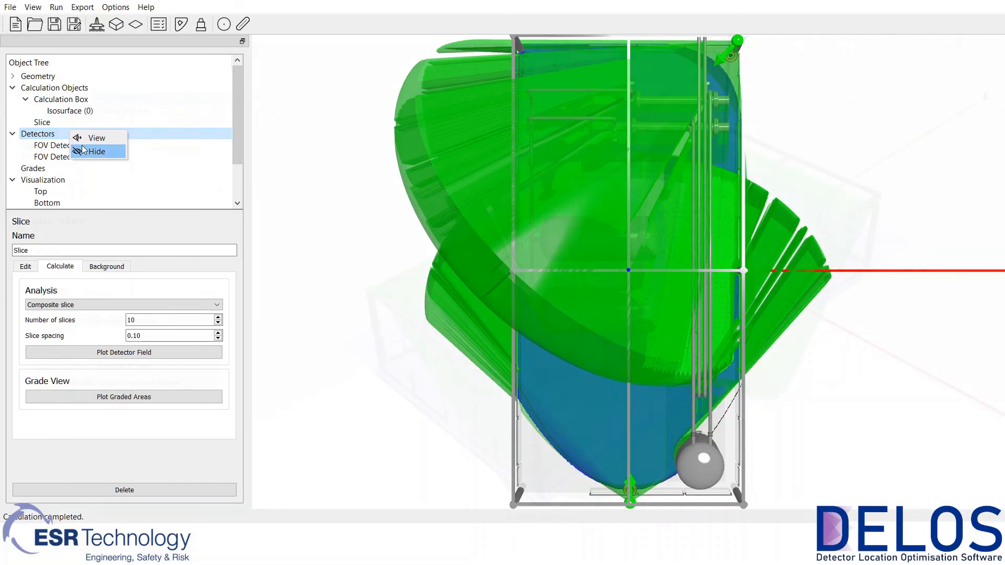